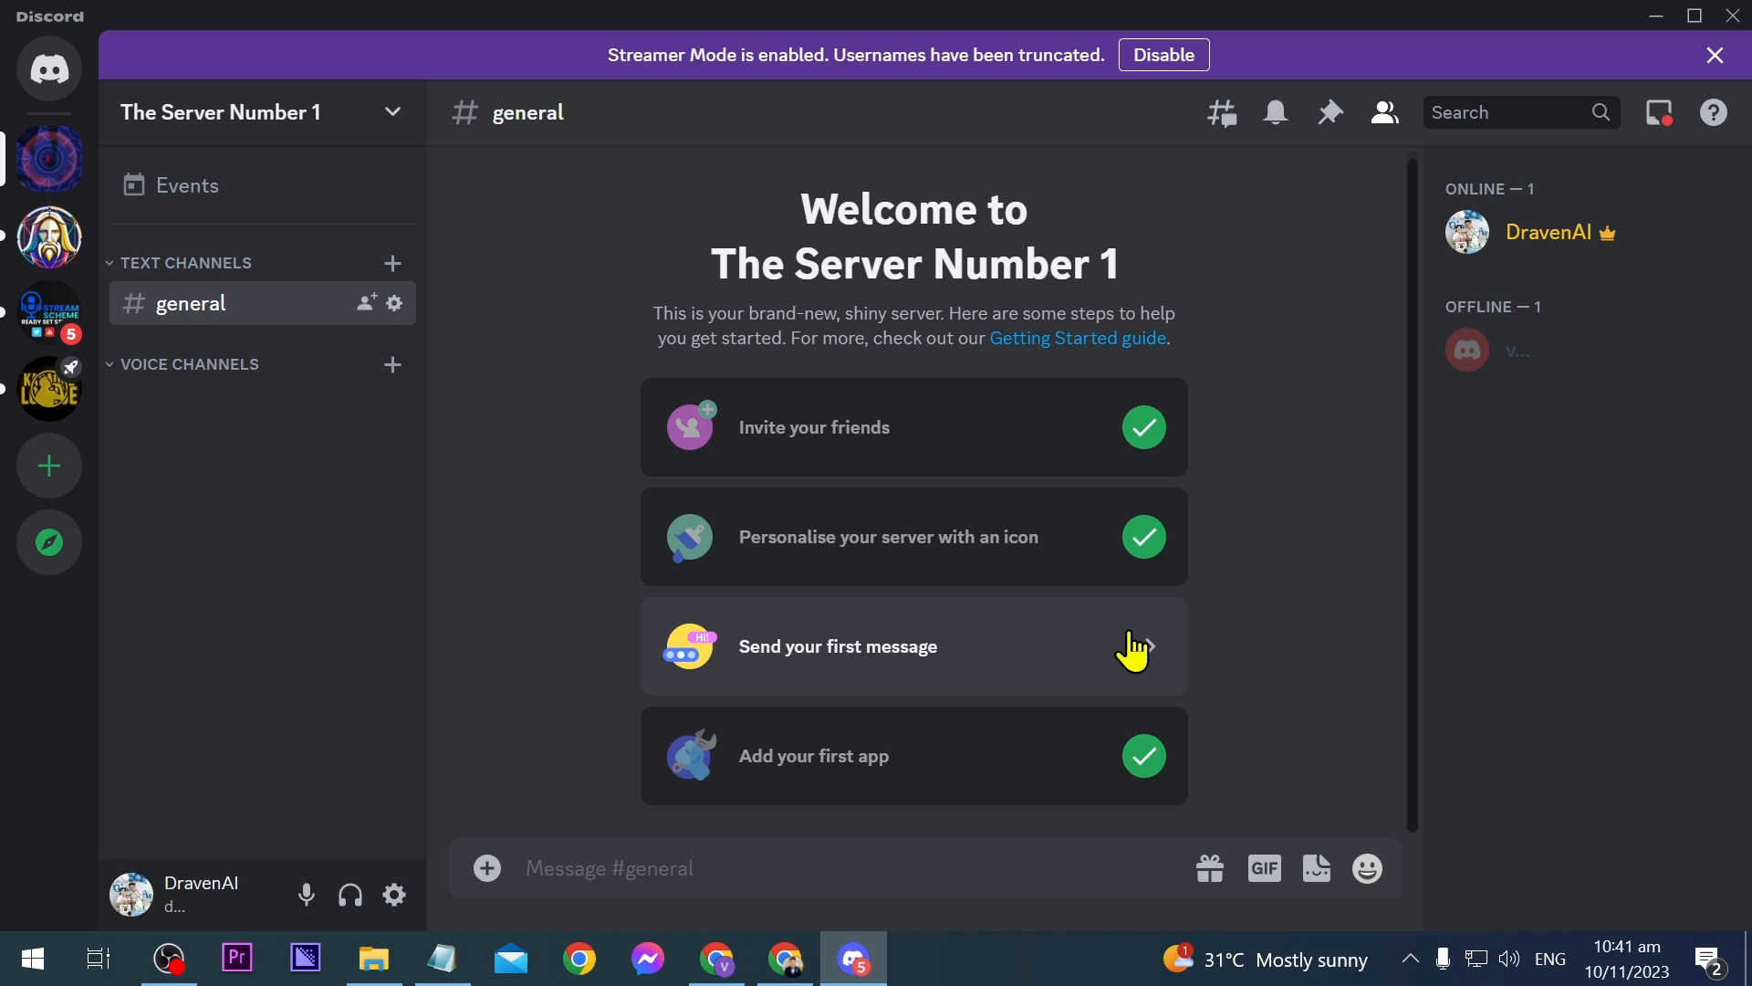
- Open the App Directory via Add your first app and search for chip
{"action": "left_click", "coordinate": [262, 112]}
{"action": "type", "text": "chip"}
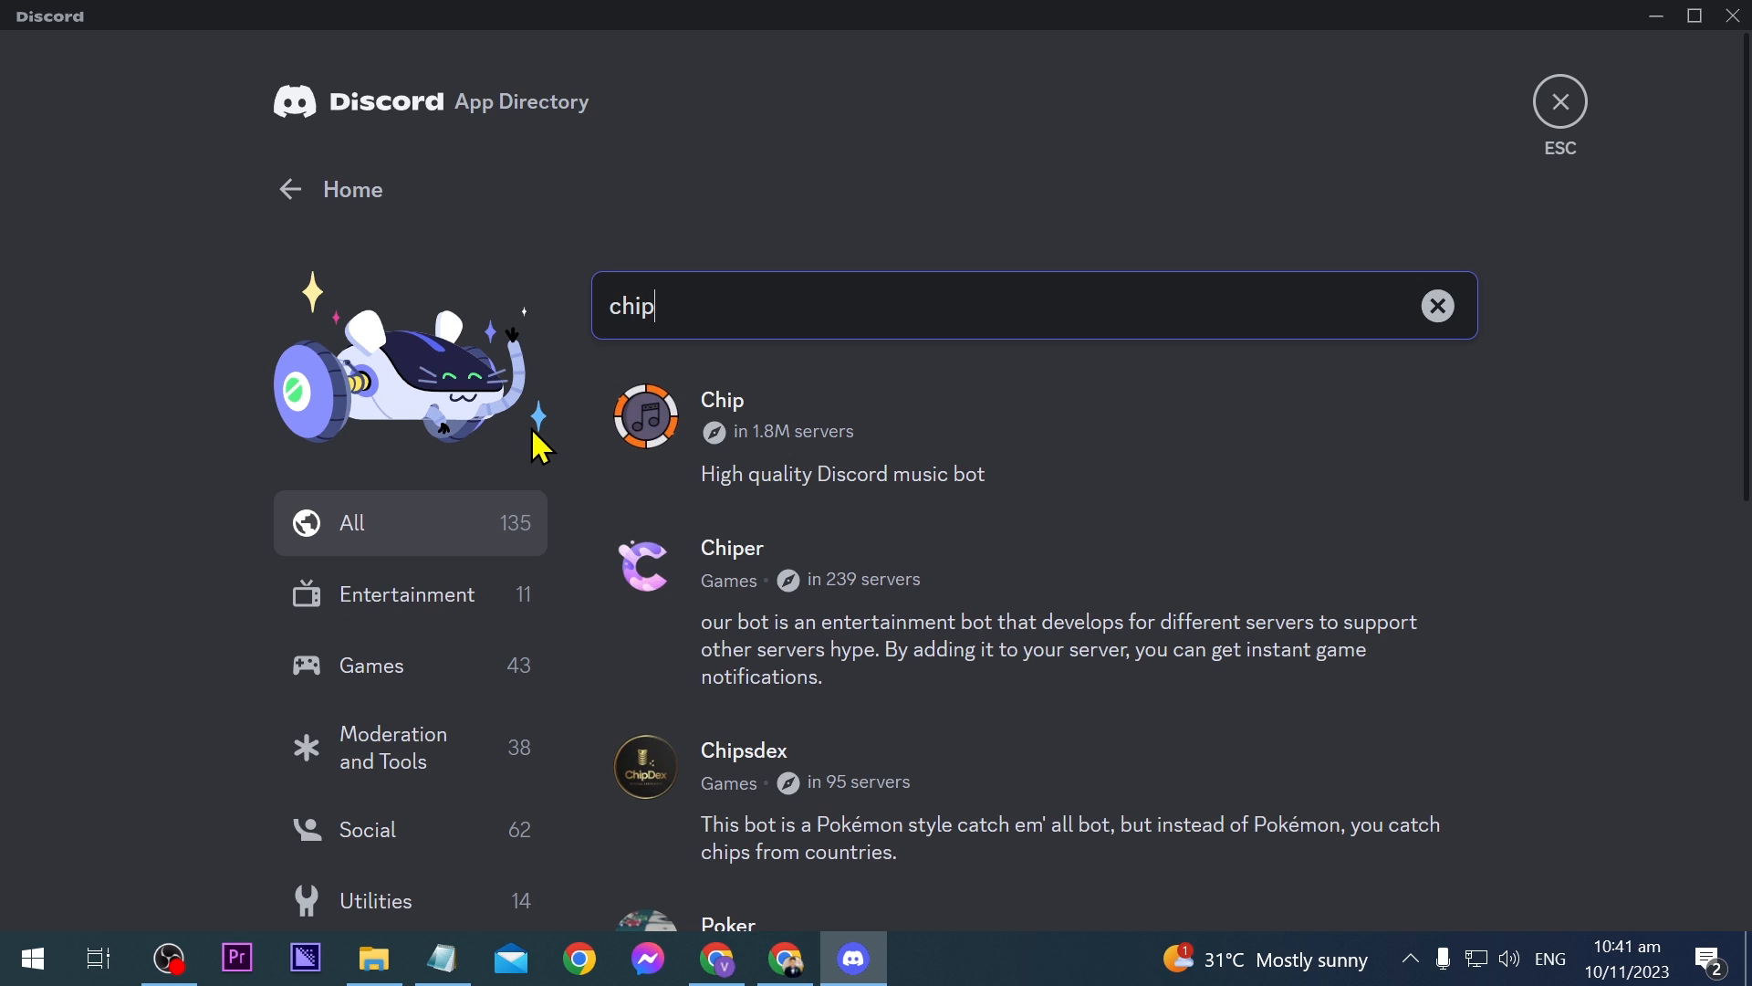
{"action": "mouse_move", "coordinate": [870, 435]}
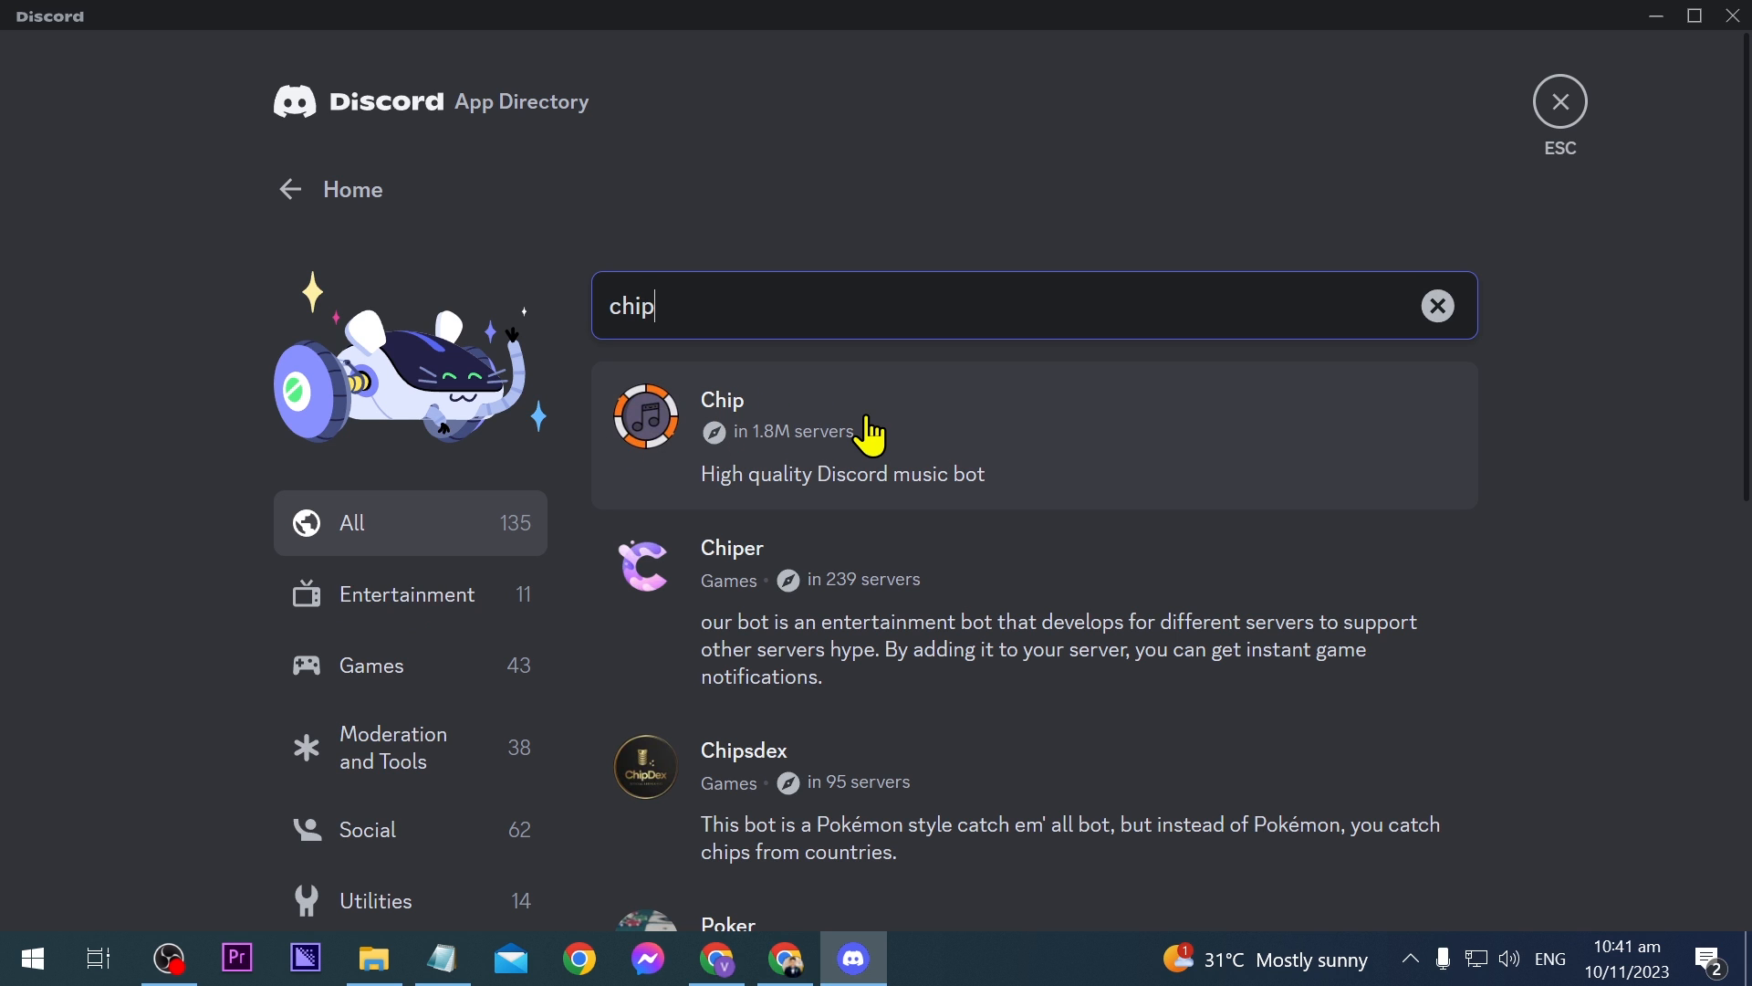
- Add the Chip bot to The Server Number 1 and authorise its permissions
{"action": "left_click", "coordinate": [722, 399]}
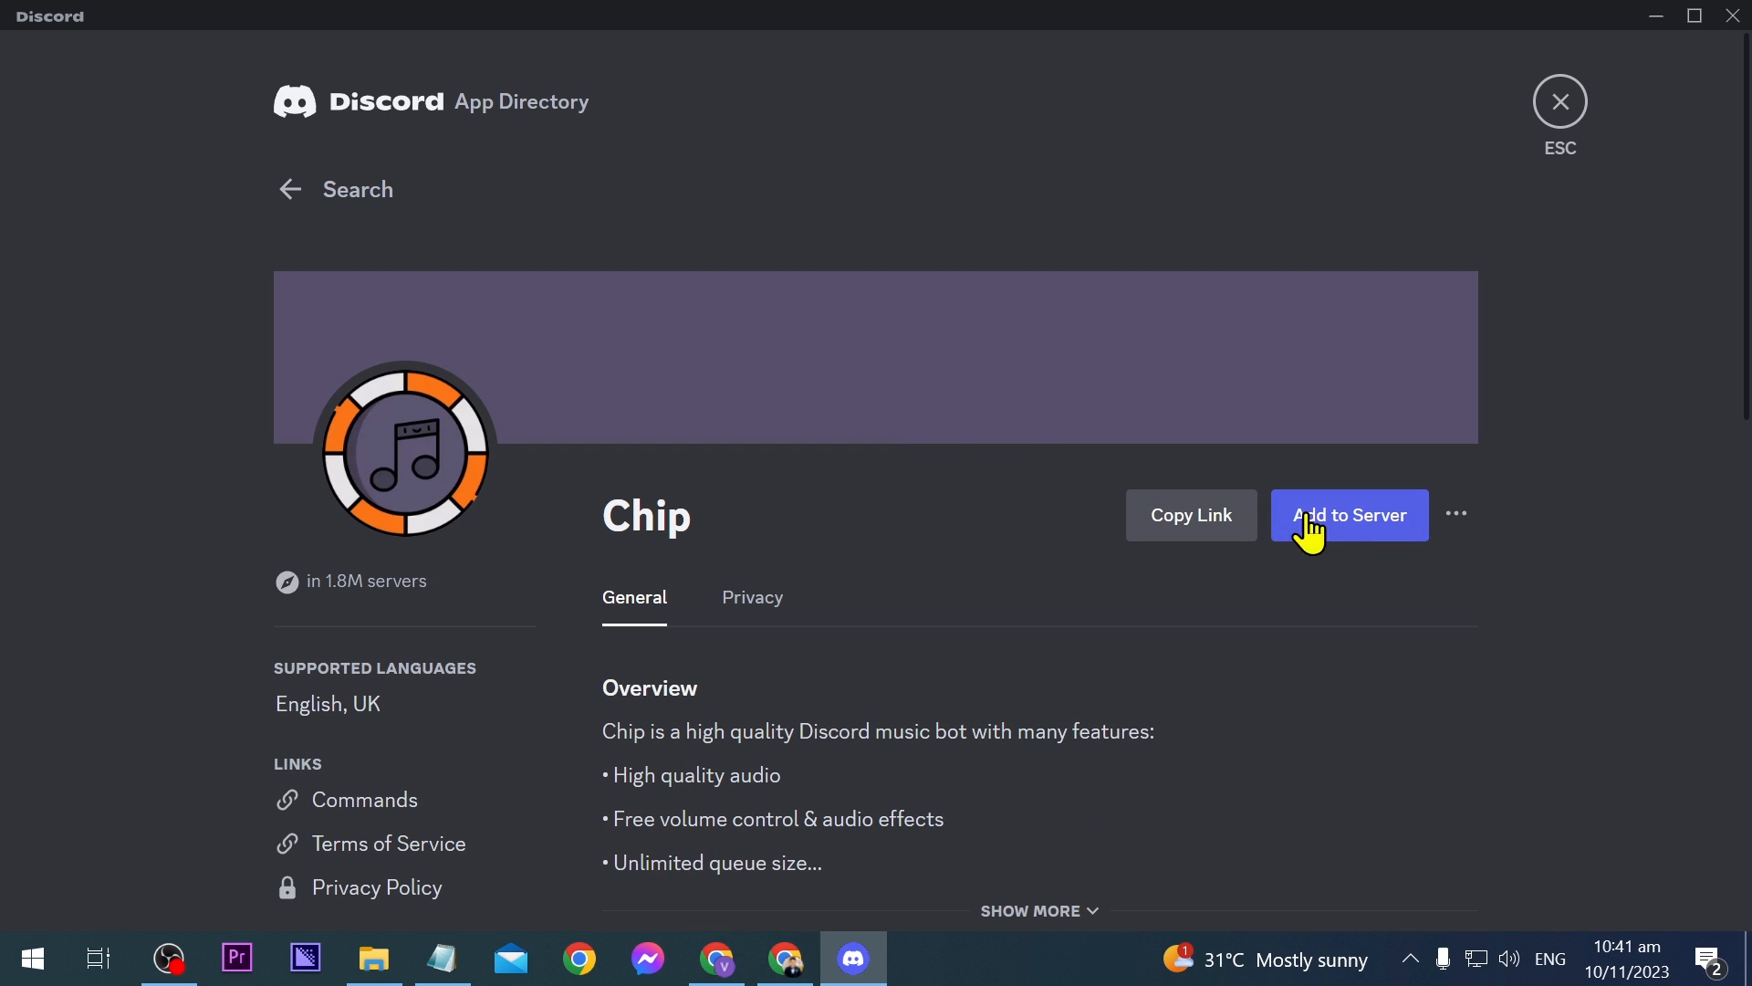
{"action": "mouse_move", "coordinate": [1345, 557]}
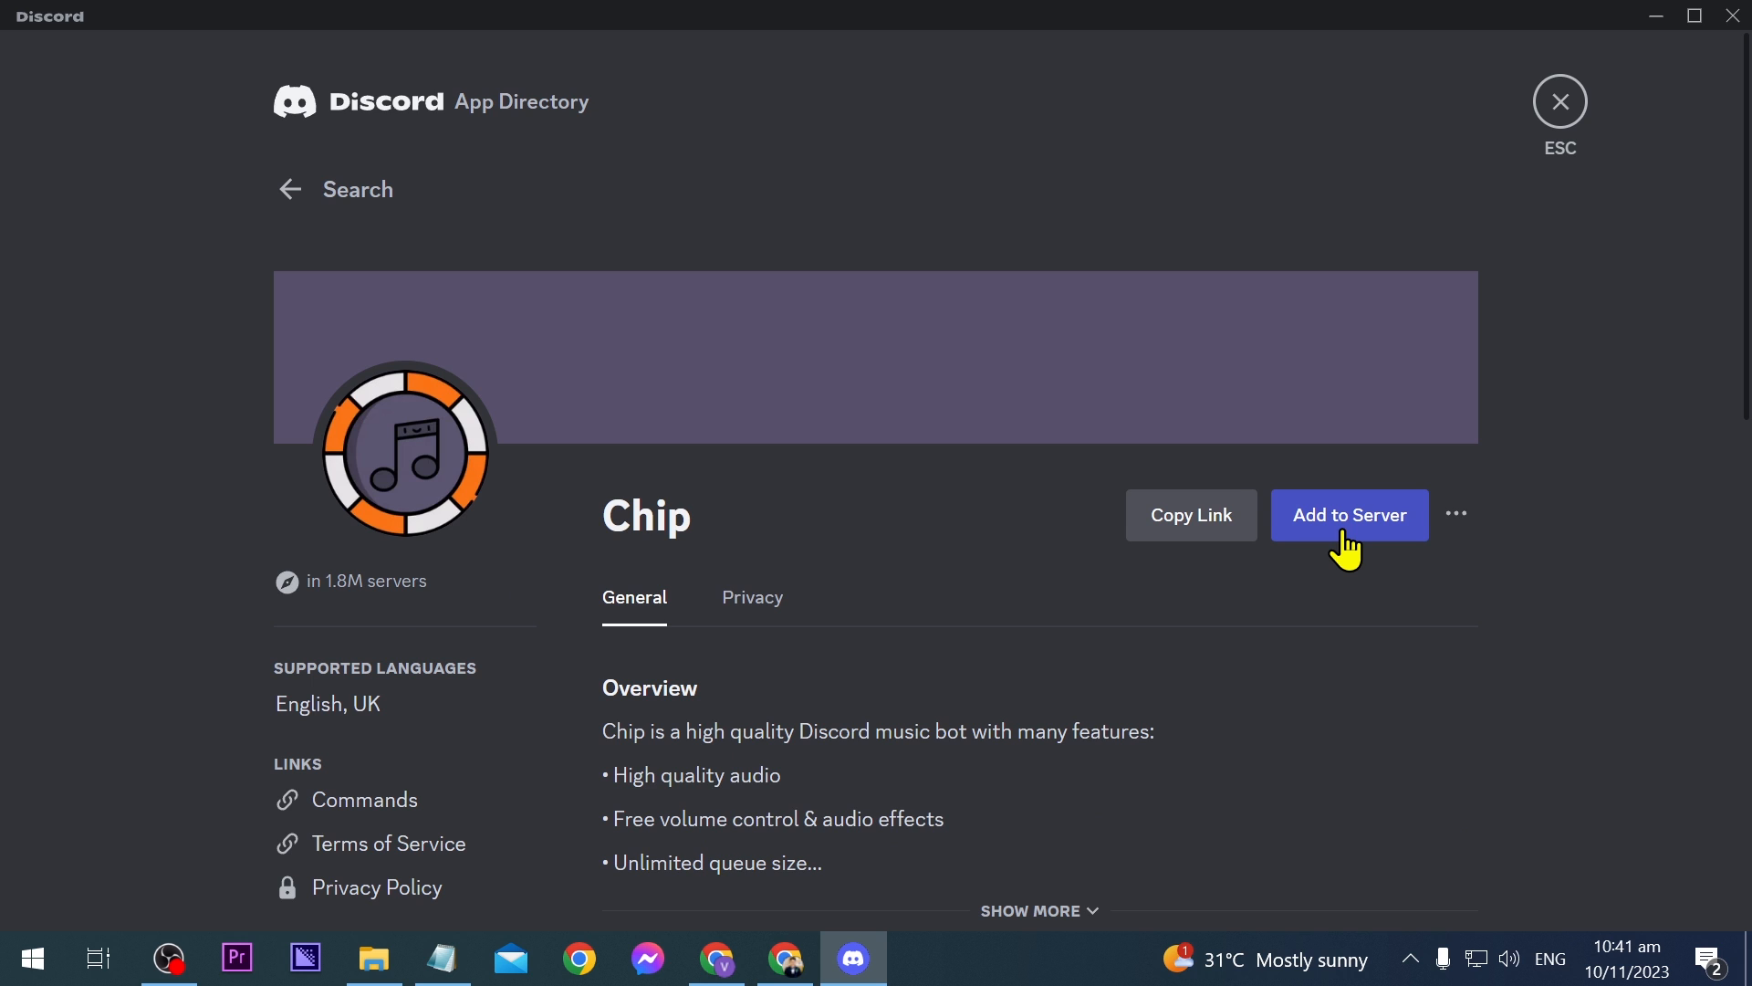
{"action": "left_click", "coordinate": [1349, 515]}
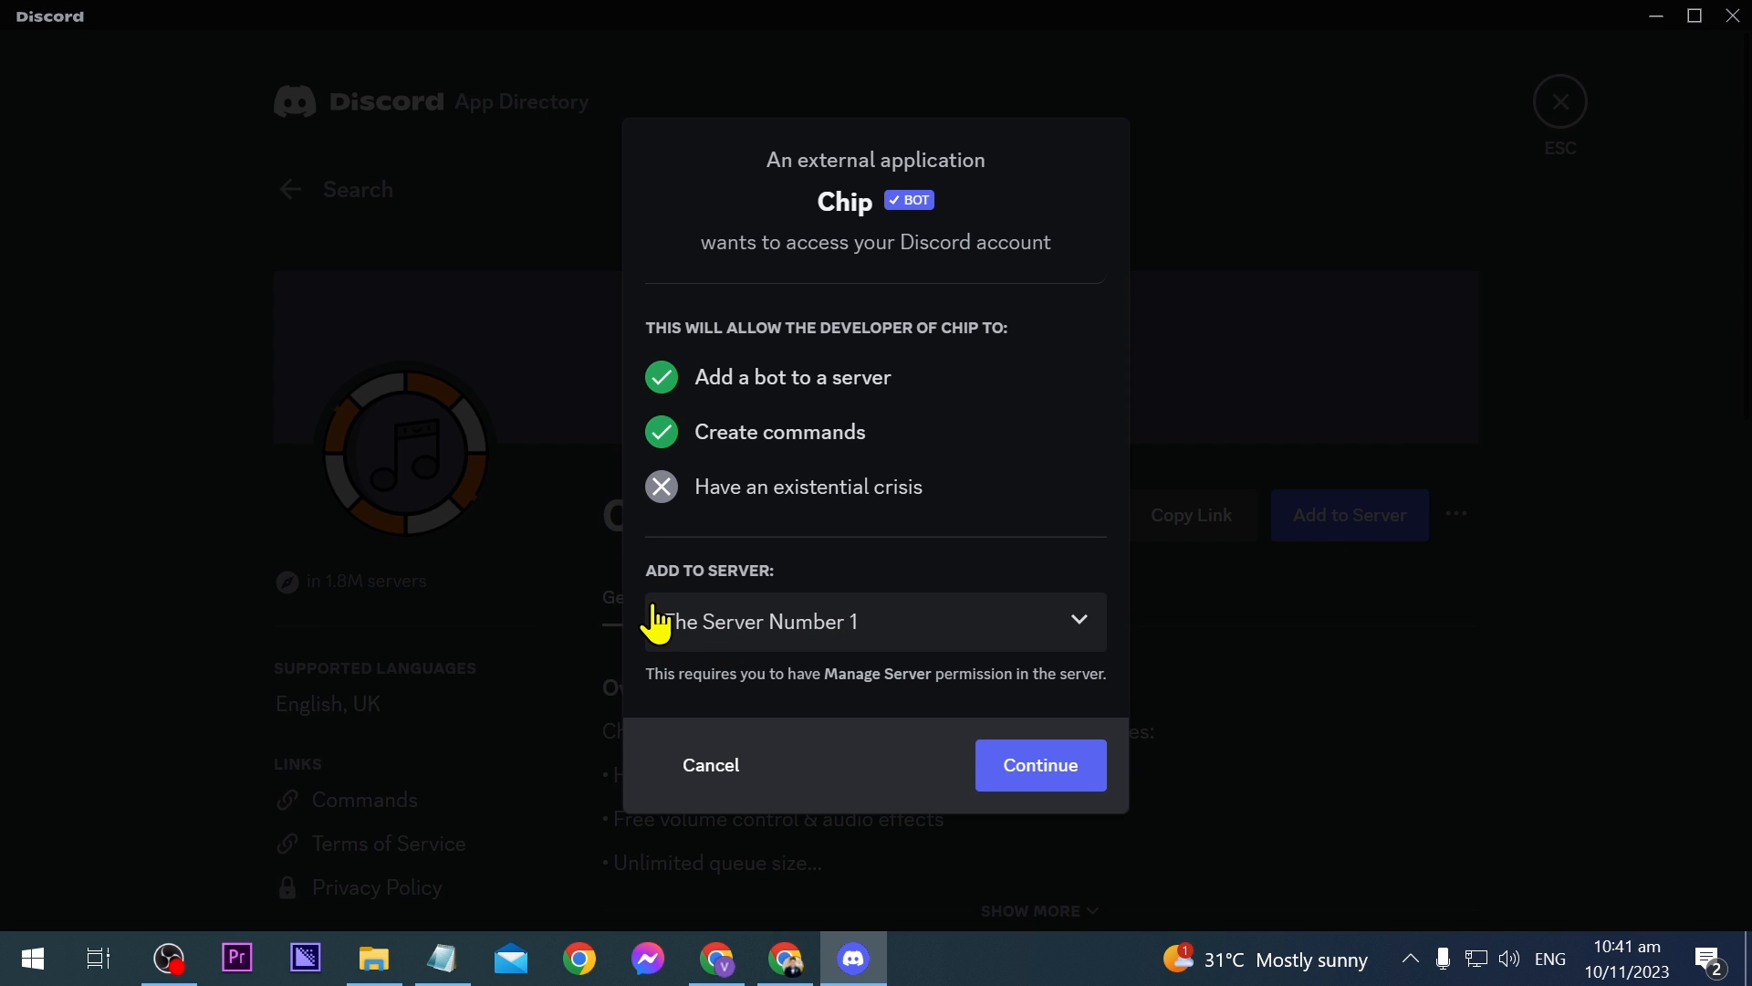
{"action": "mouse_move", "coordinate": [683, 642]}
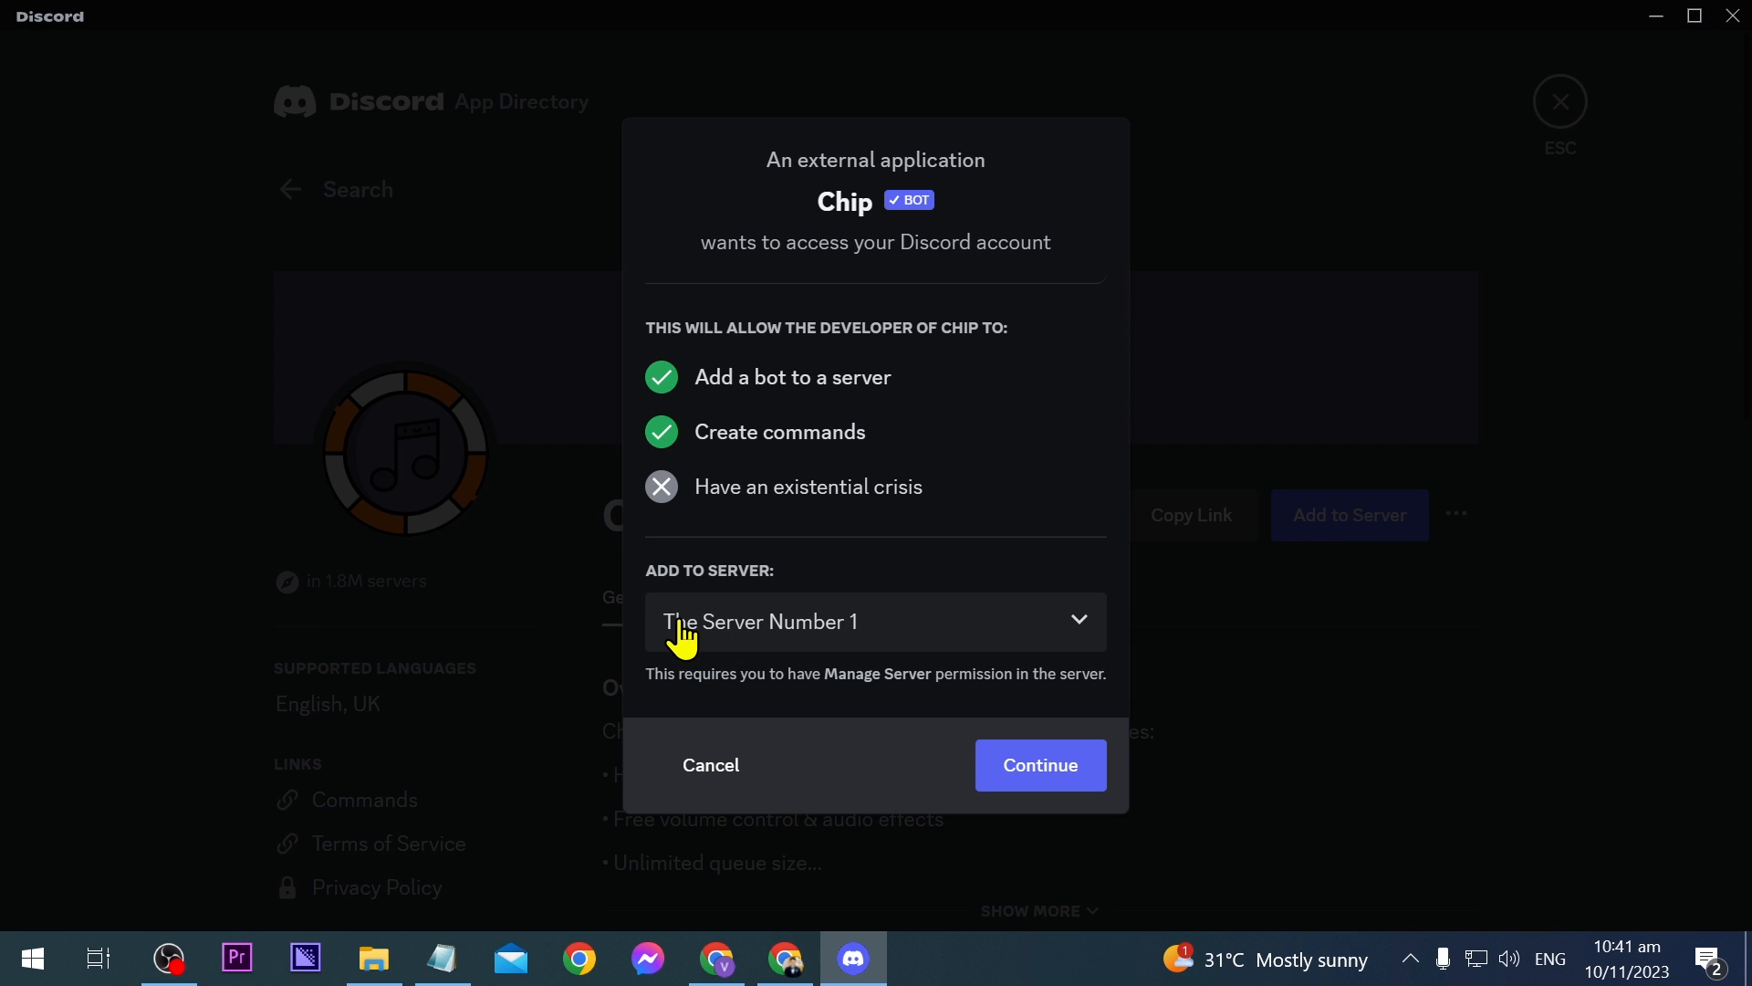
{"action": "mouse_move", "coordinate": [1088, 653]}
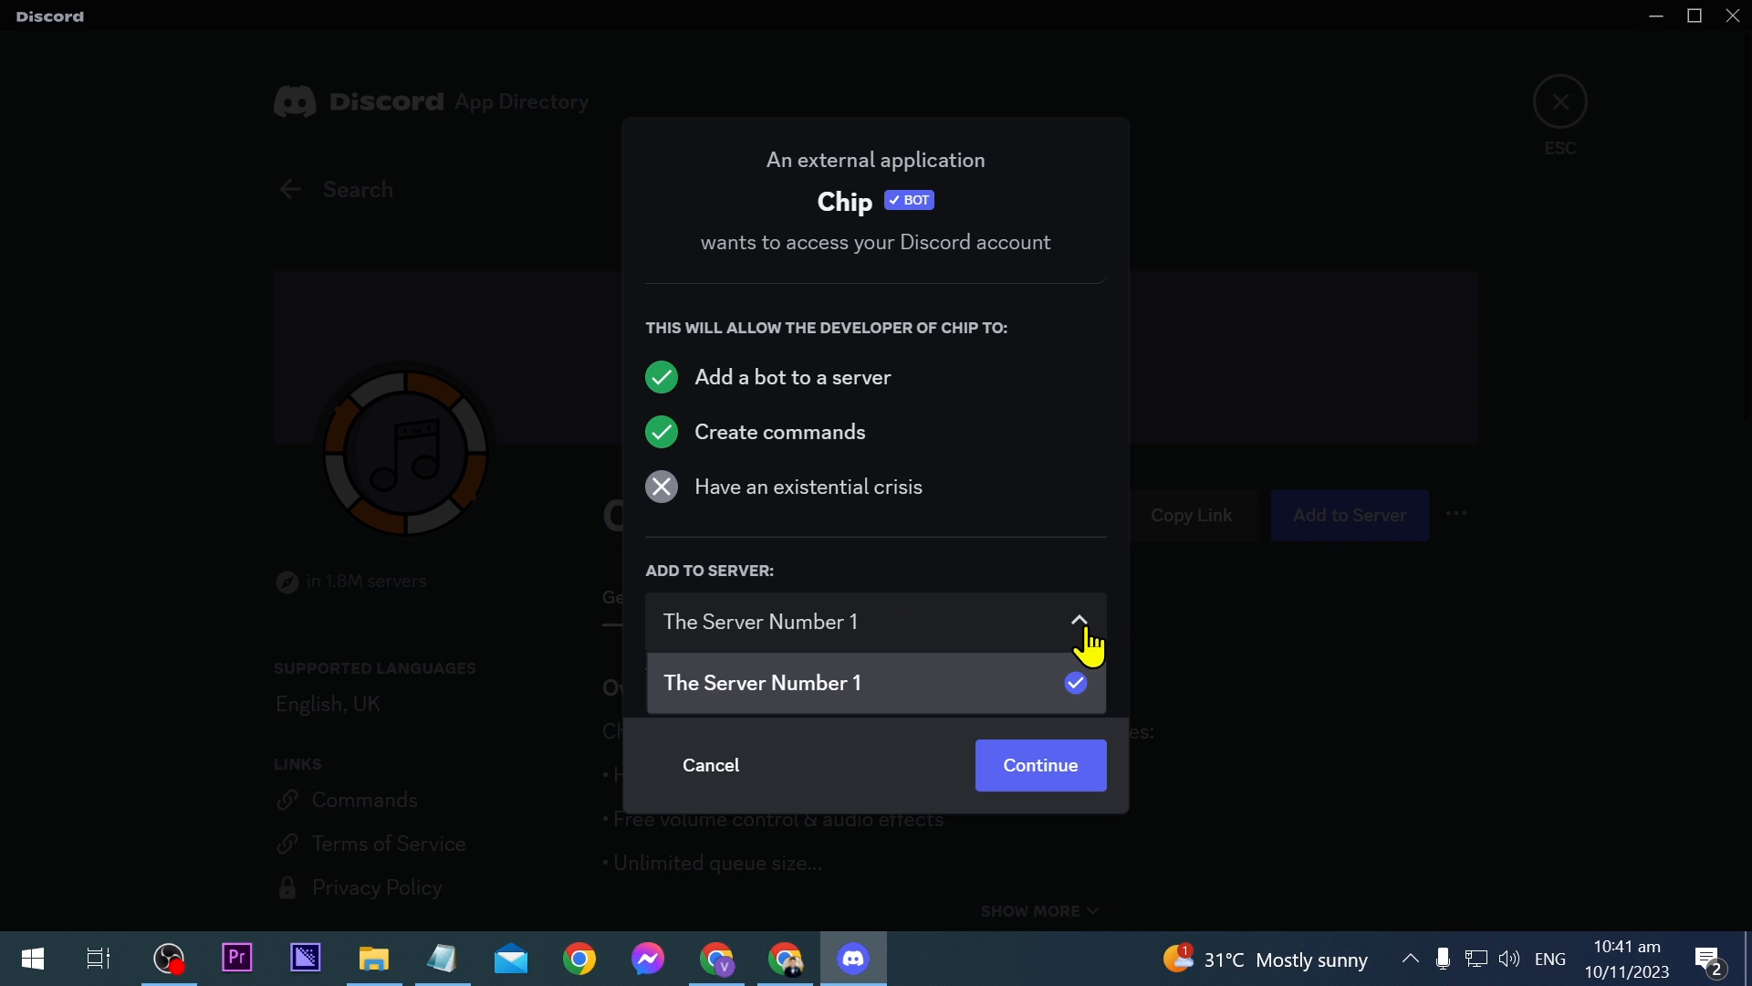
{"action": "left_click", "coordinate": [876, 683]}
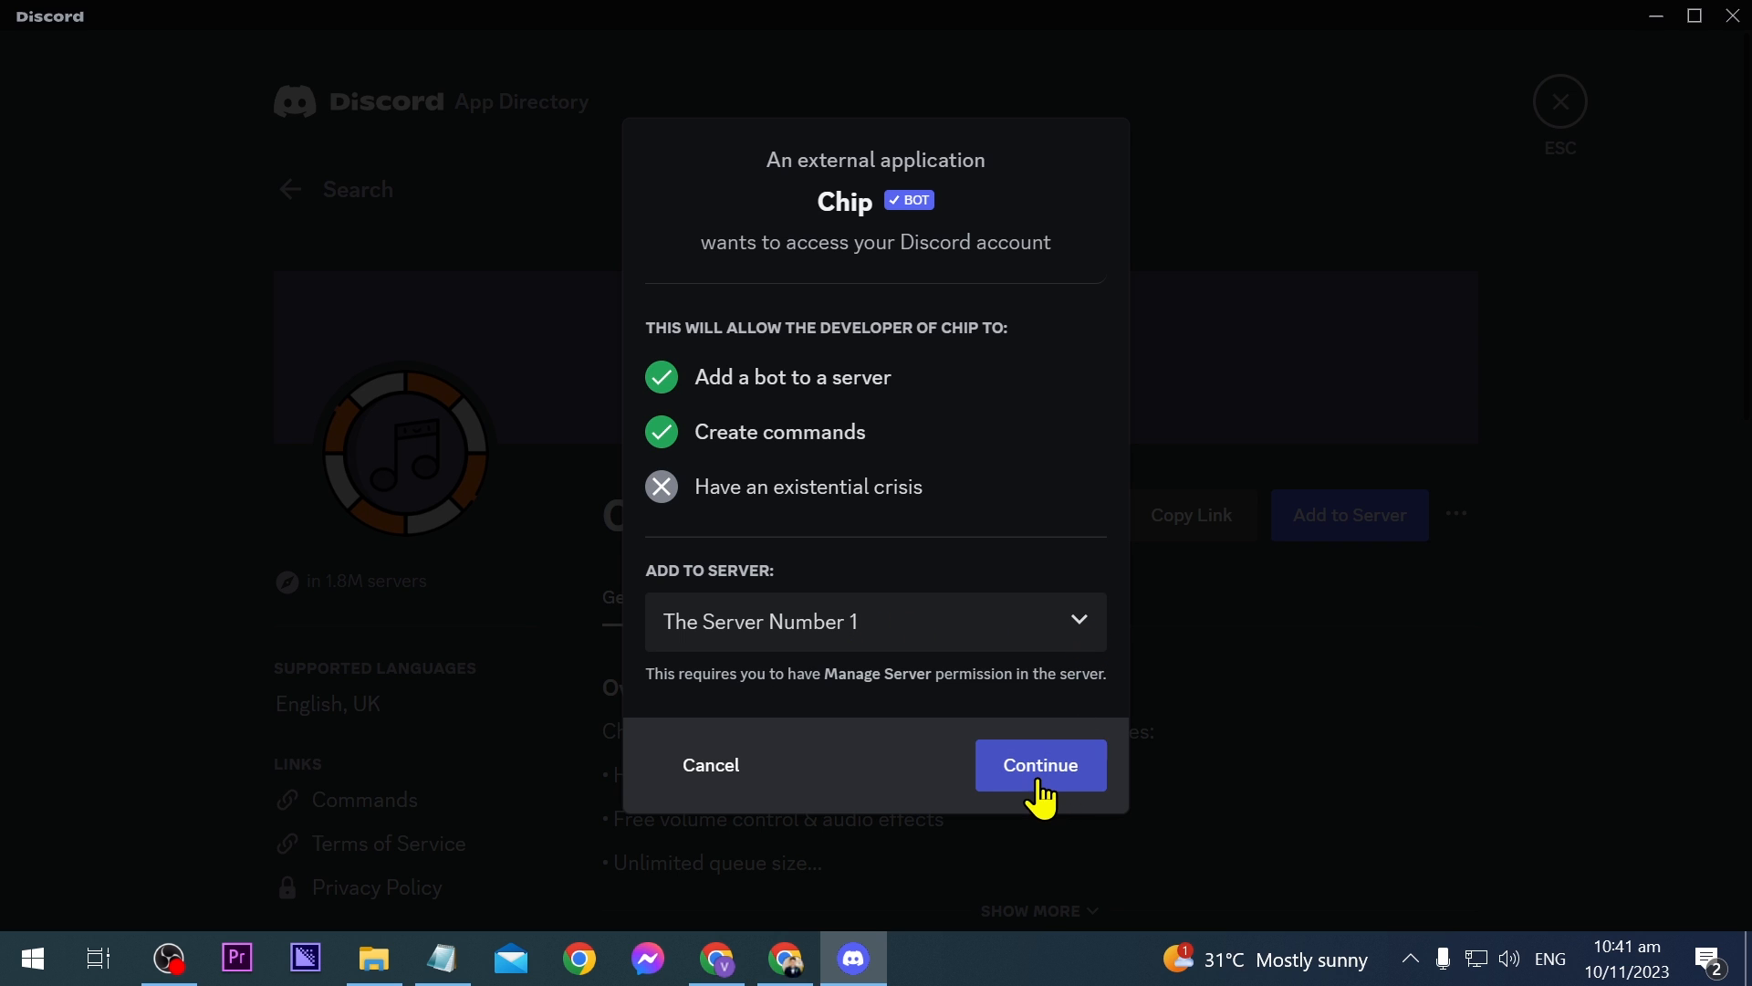
{"action": "left_click", "coordinate": [1041, 765]}
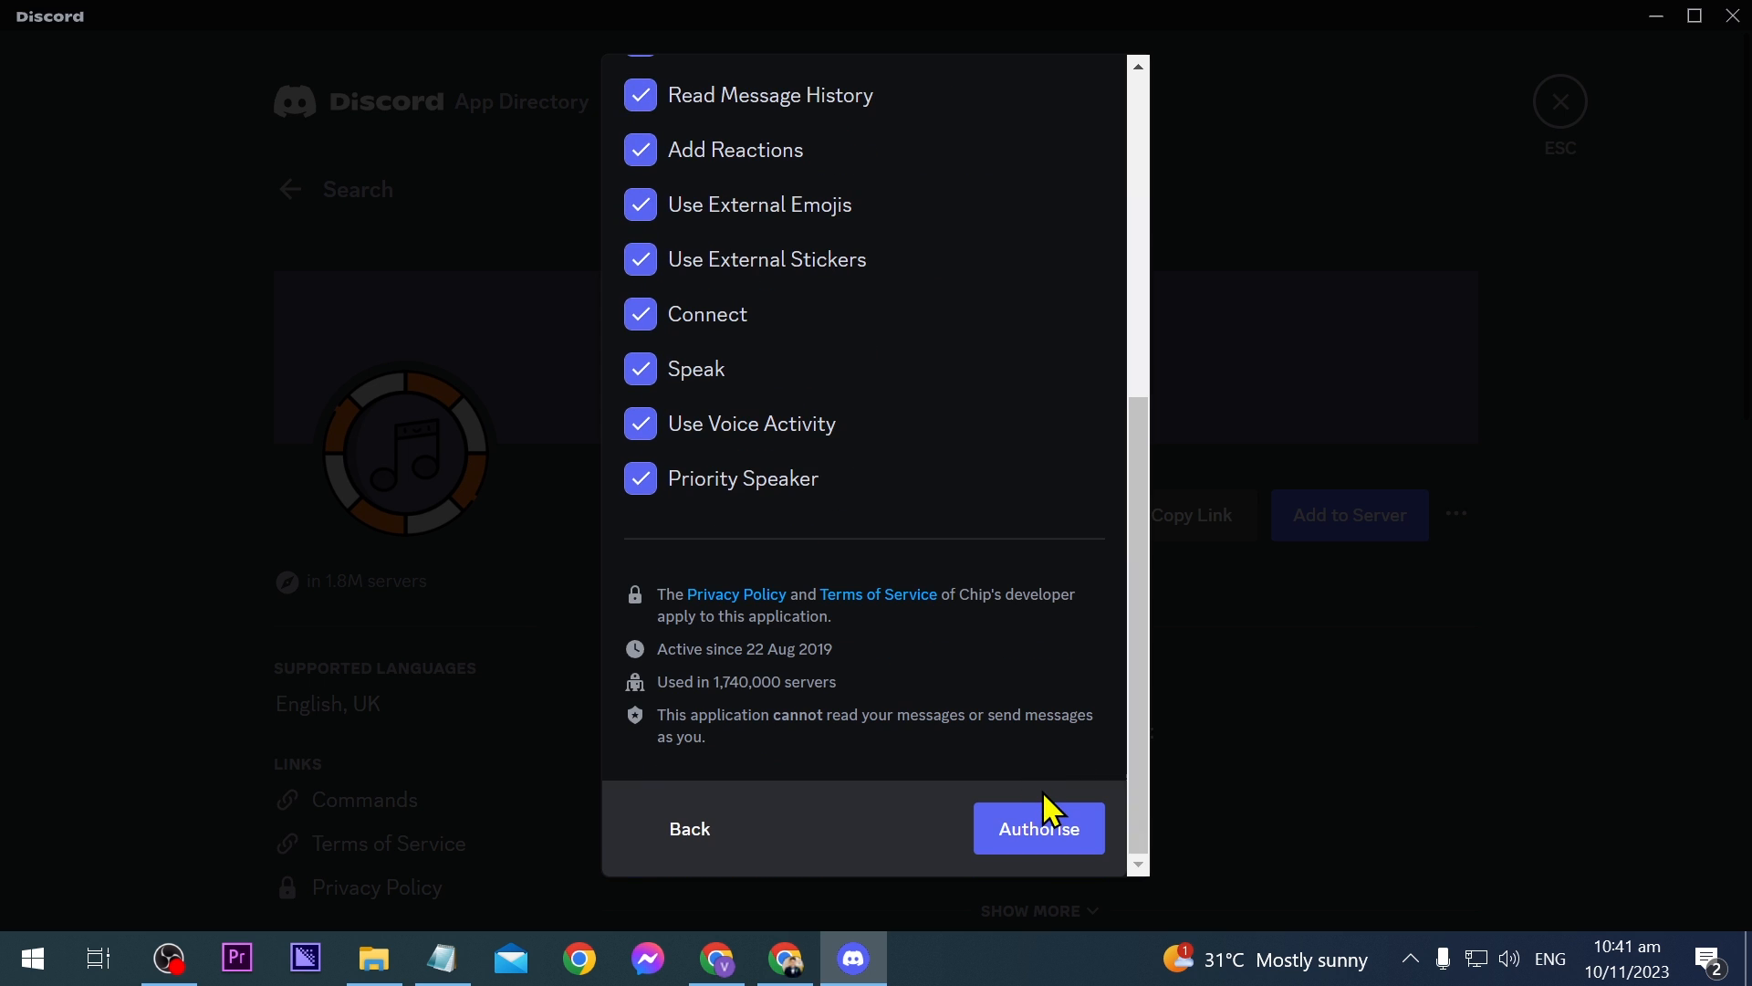
{"action": "left_click", "coordinate": [1039, 827]}
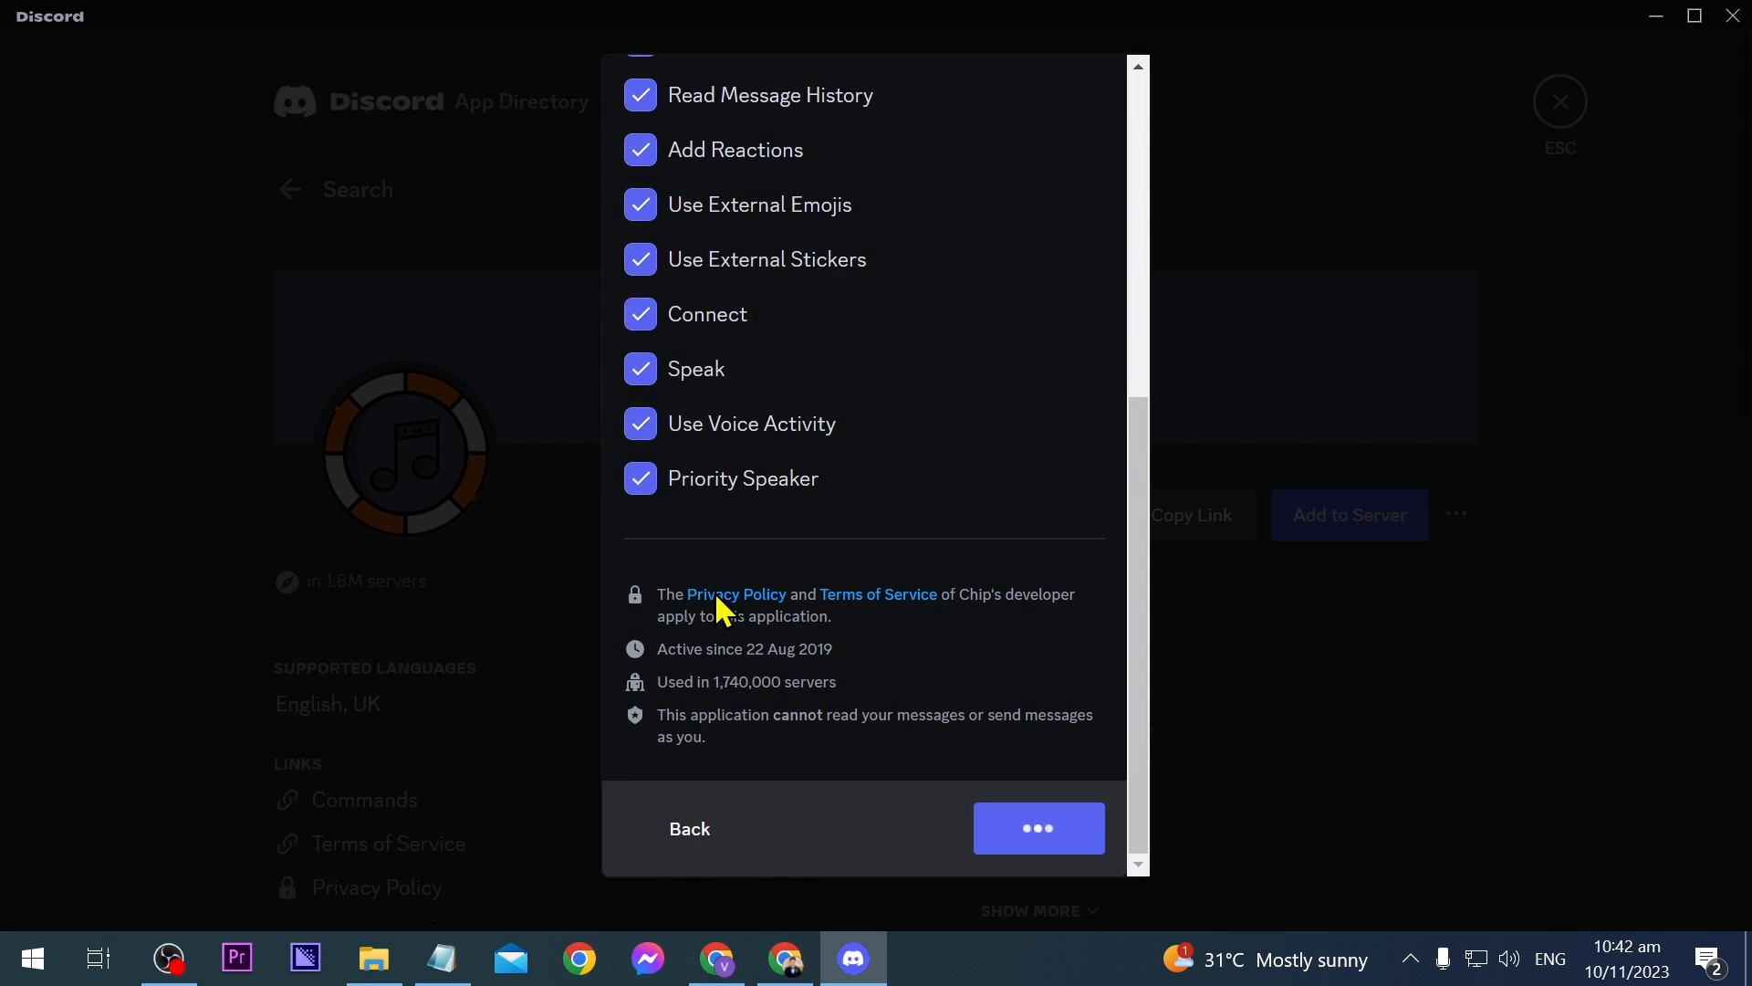
{"action": "left_click", "coordinate": [1039, 828]}
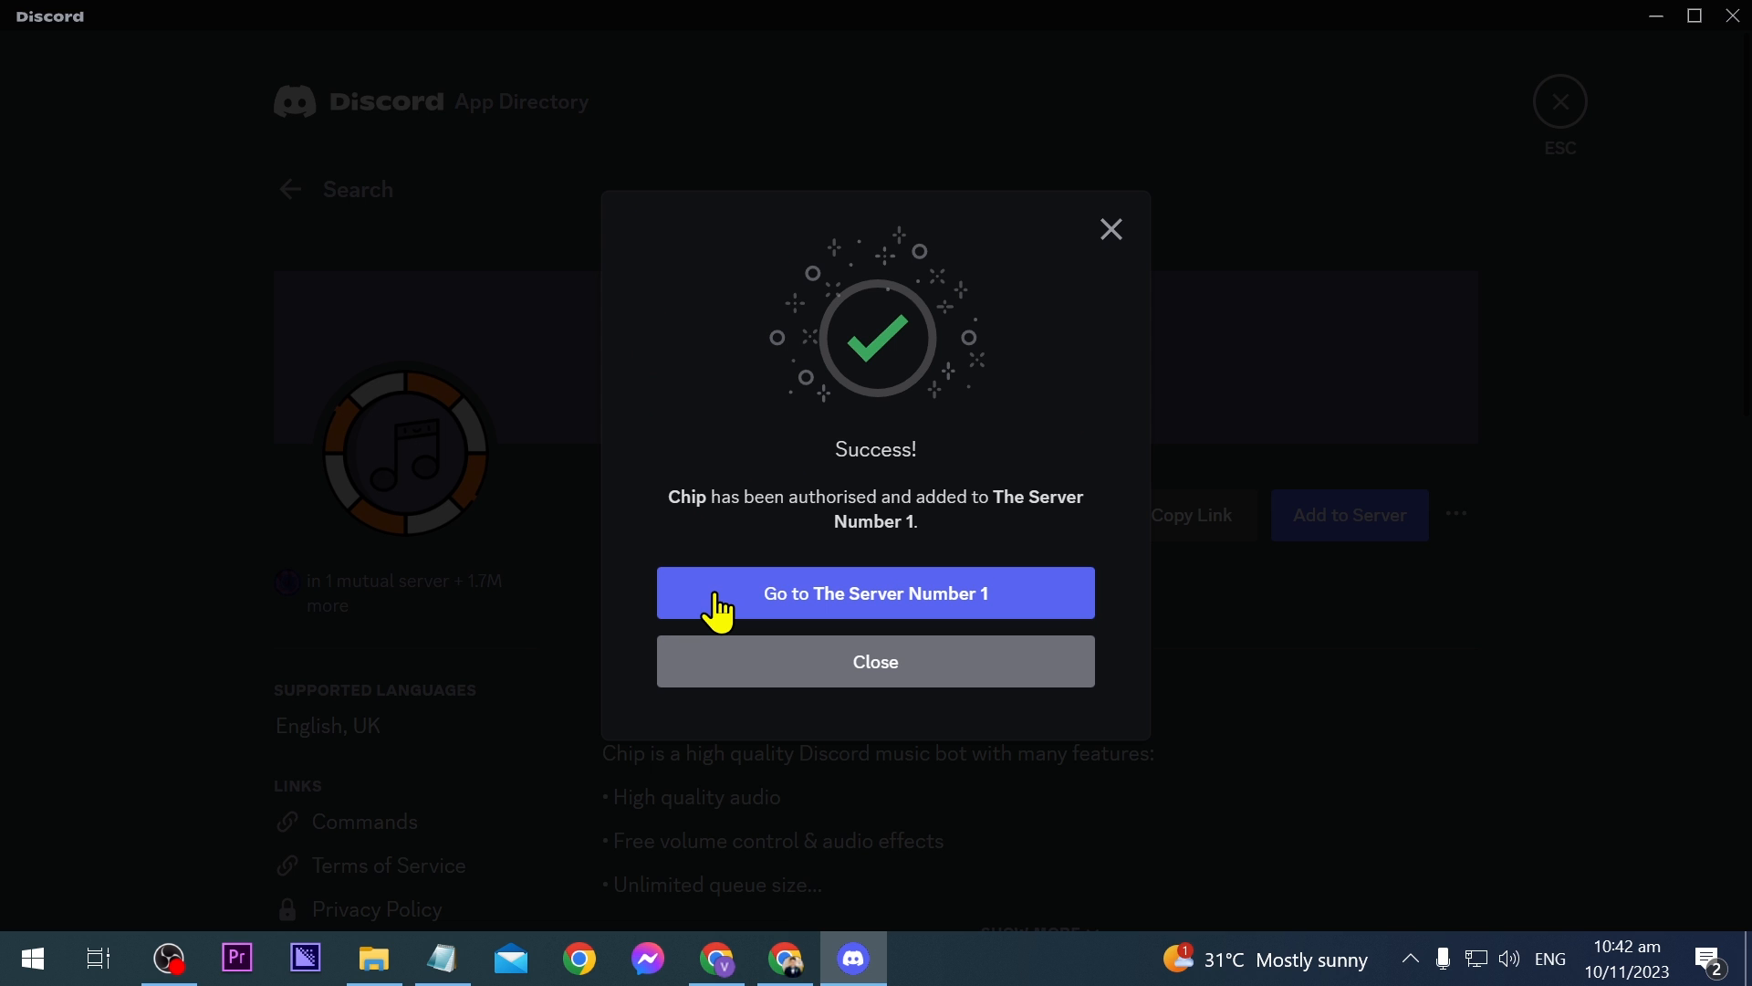
{"action": "mouse_move", "coordinate": [962, 600]}
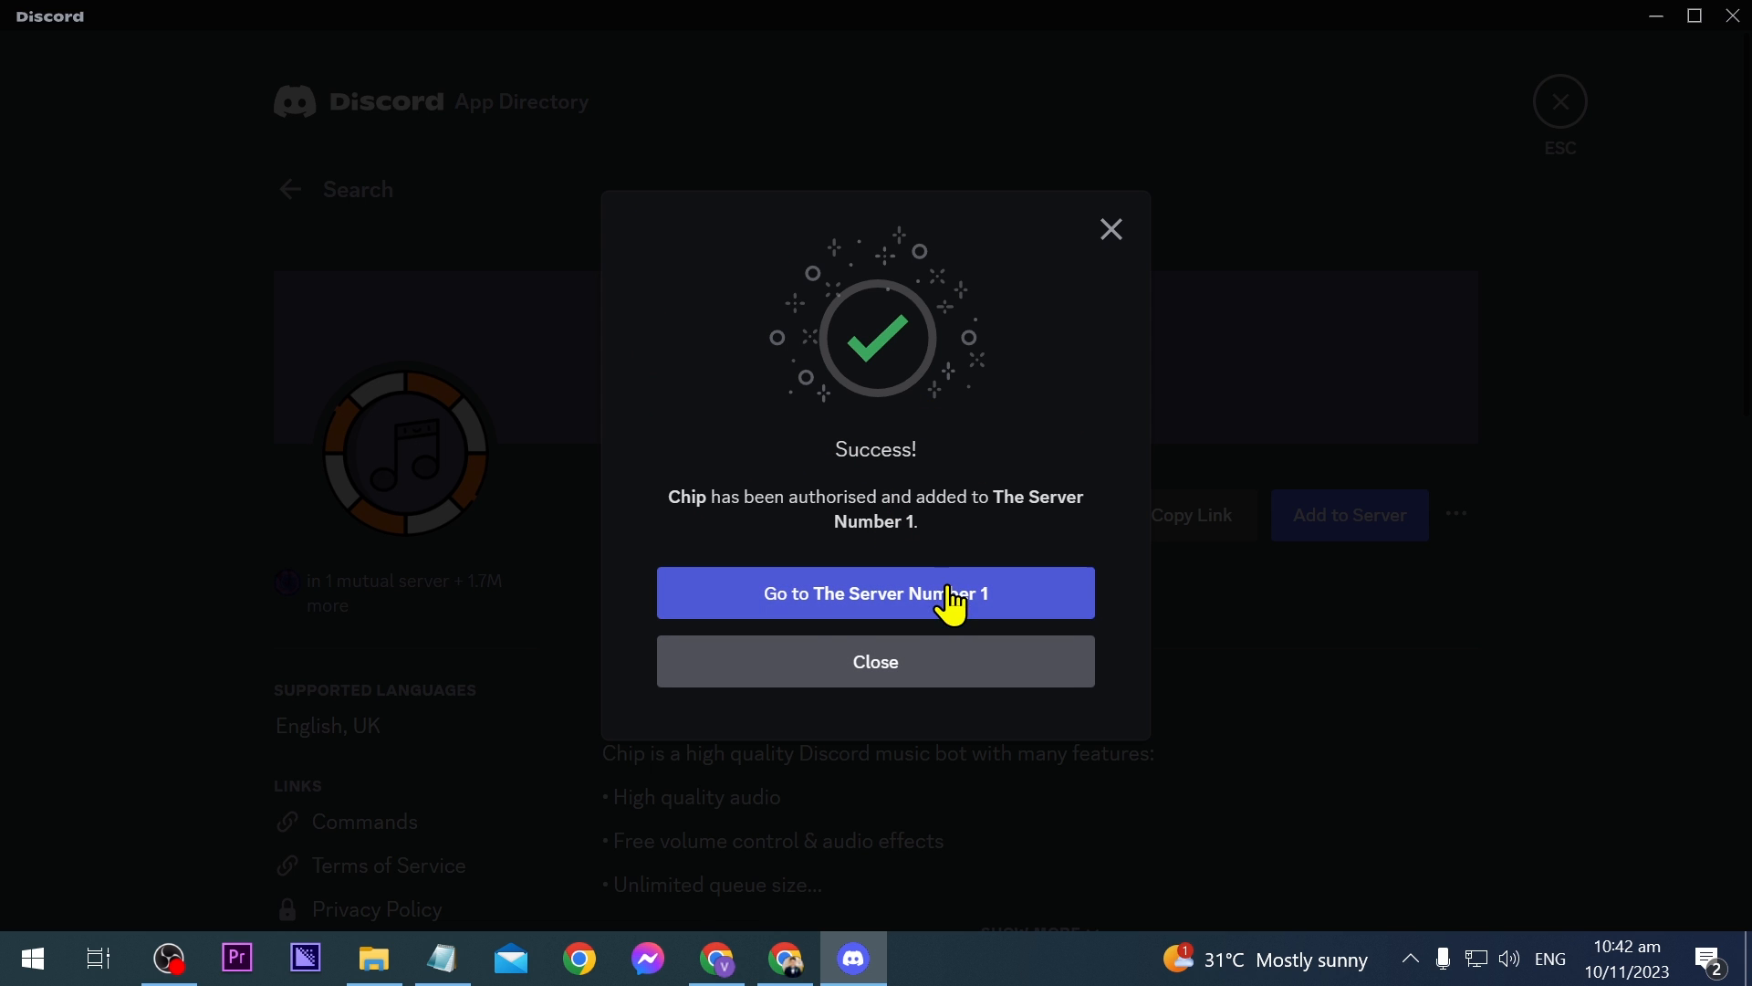
{"action": "mouse_move", "coordinate": [833, 611]}
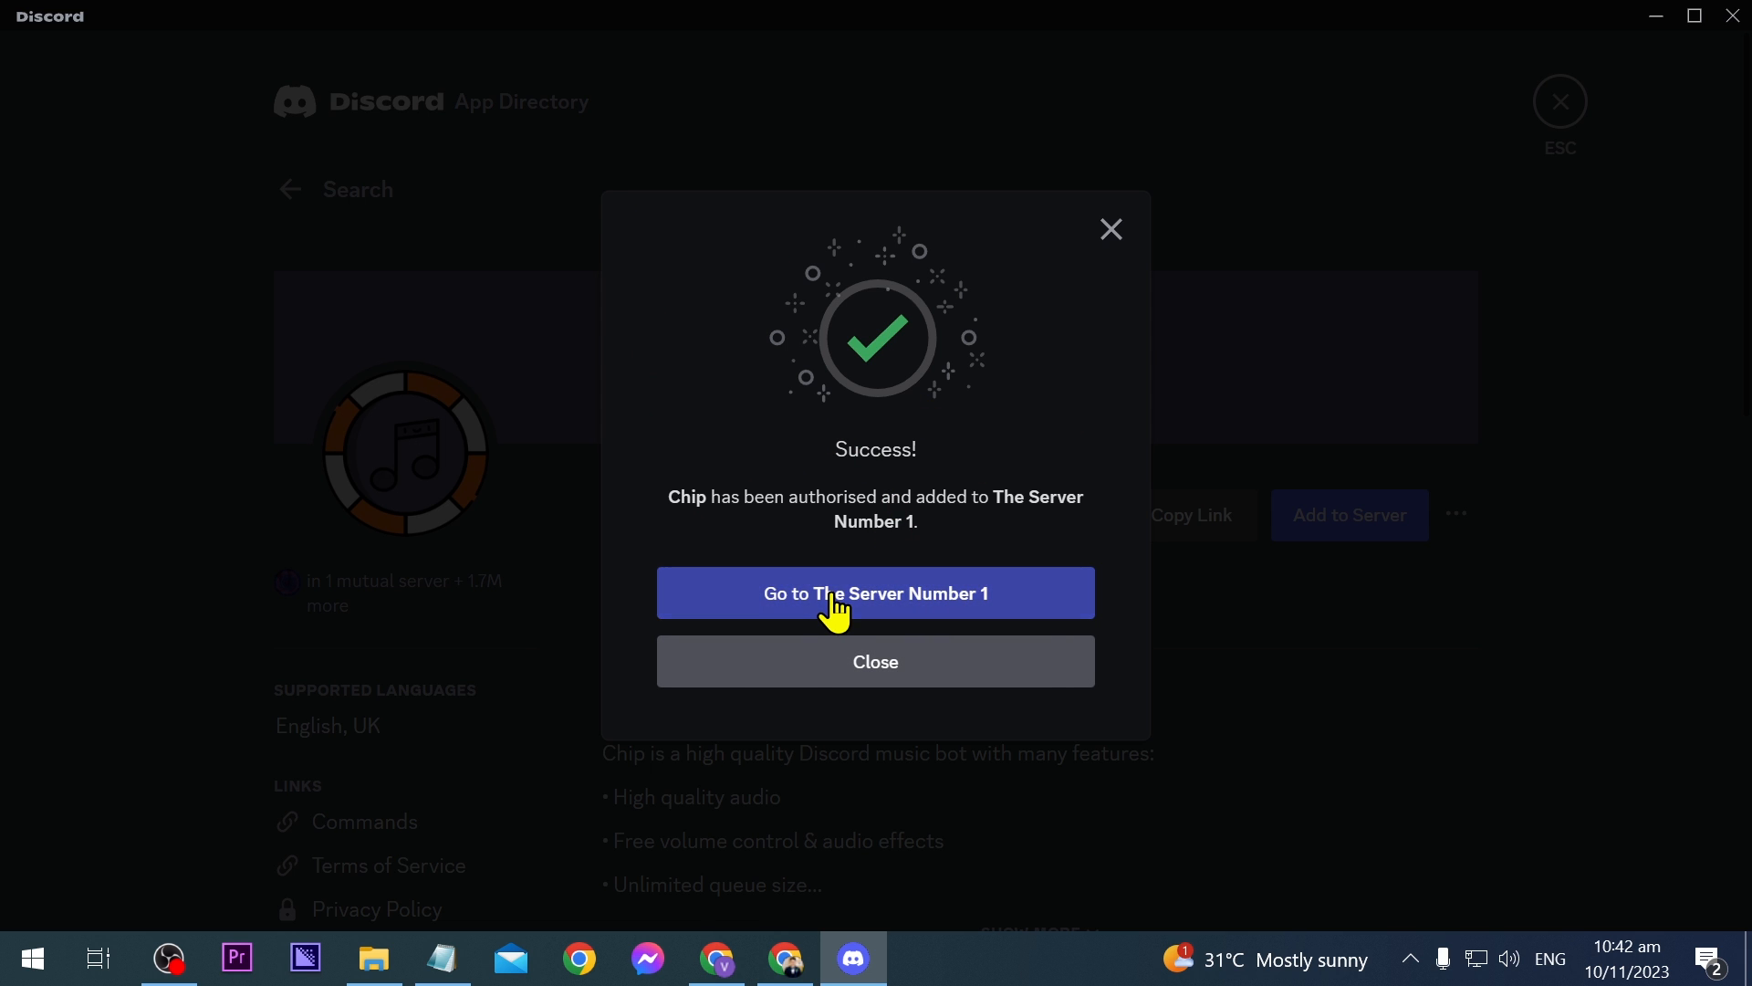
- Go to The Server Number 1 and create a 'music lounge' voice channel
{"action": "left_click", "coordinate": [875, 593]}
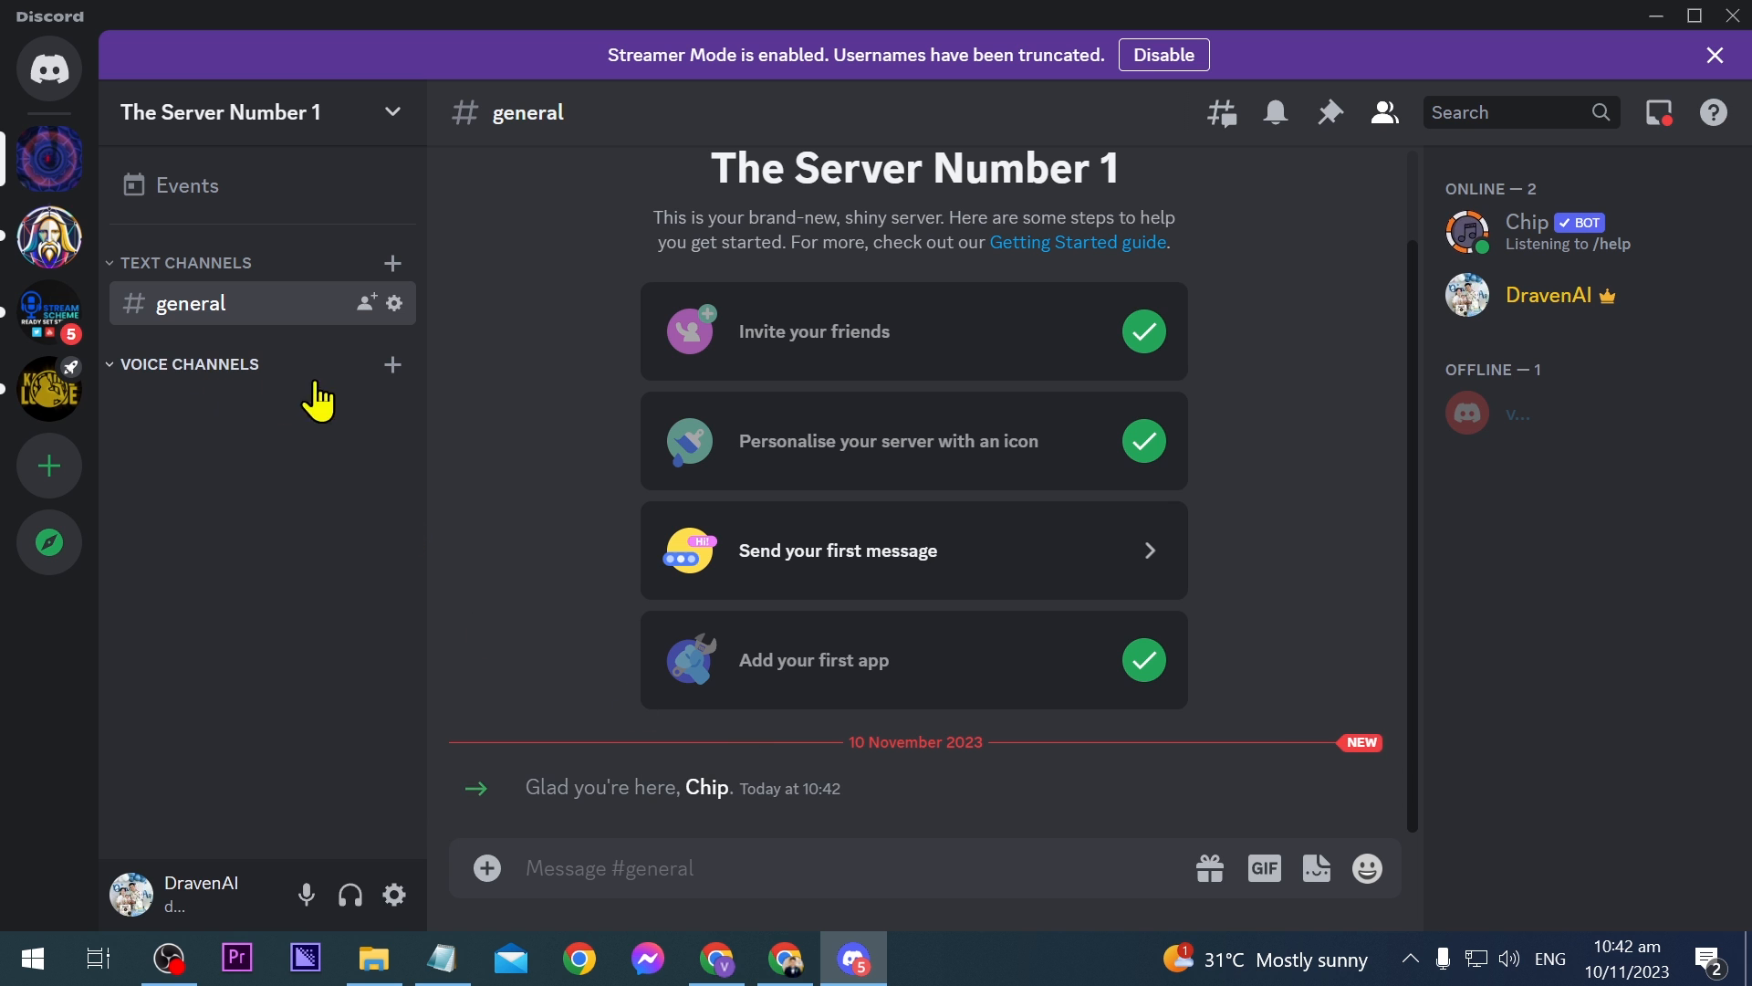
{"action": "left_click", "coordinate": [393, 364]}
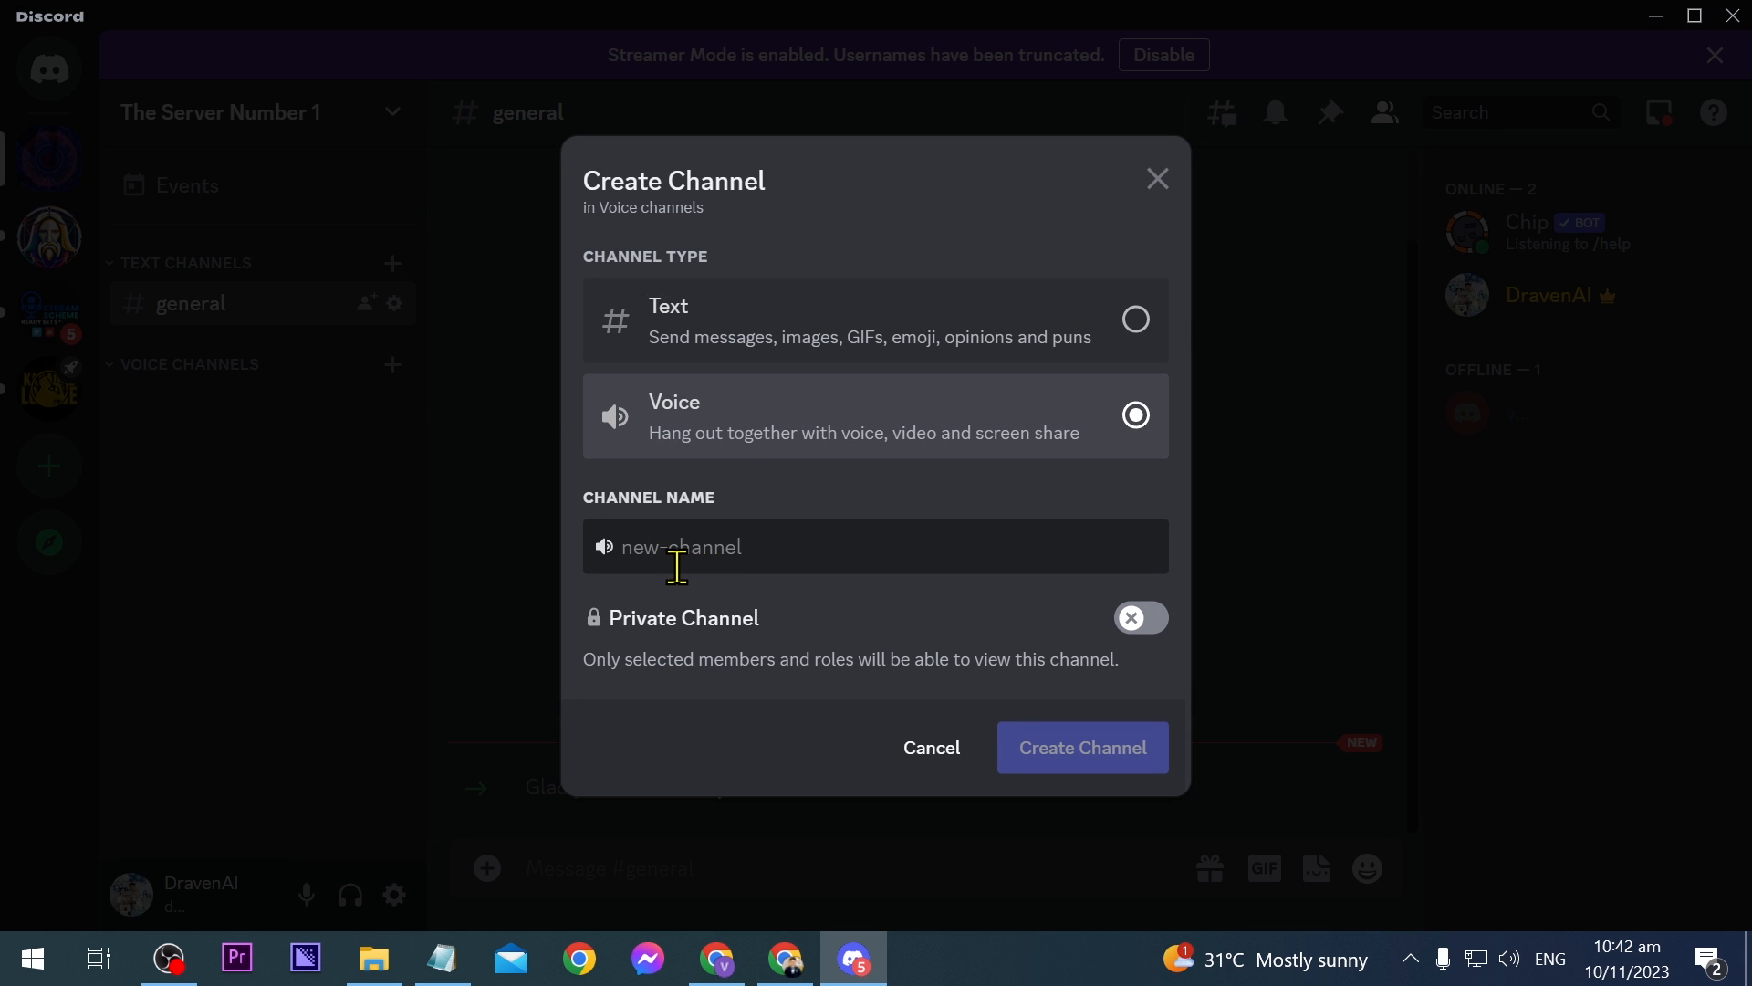
{"action": "type", "text": "music lounge"}
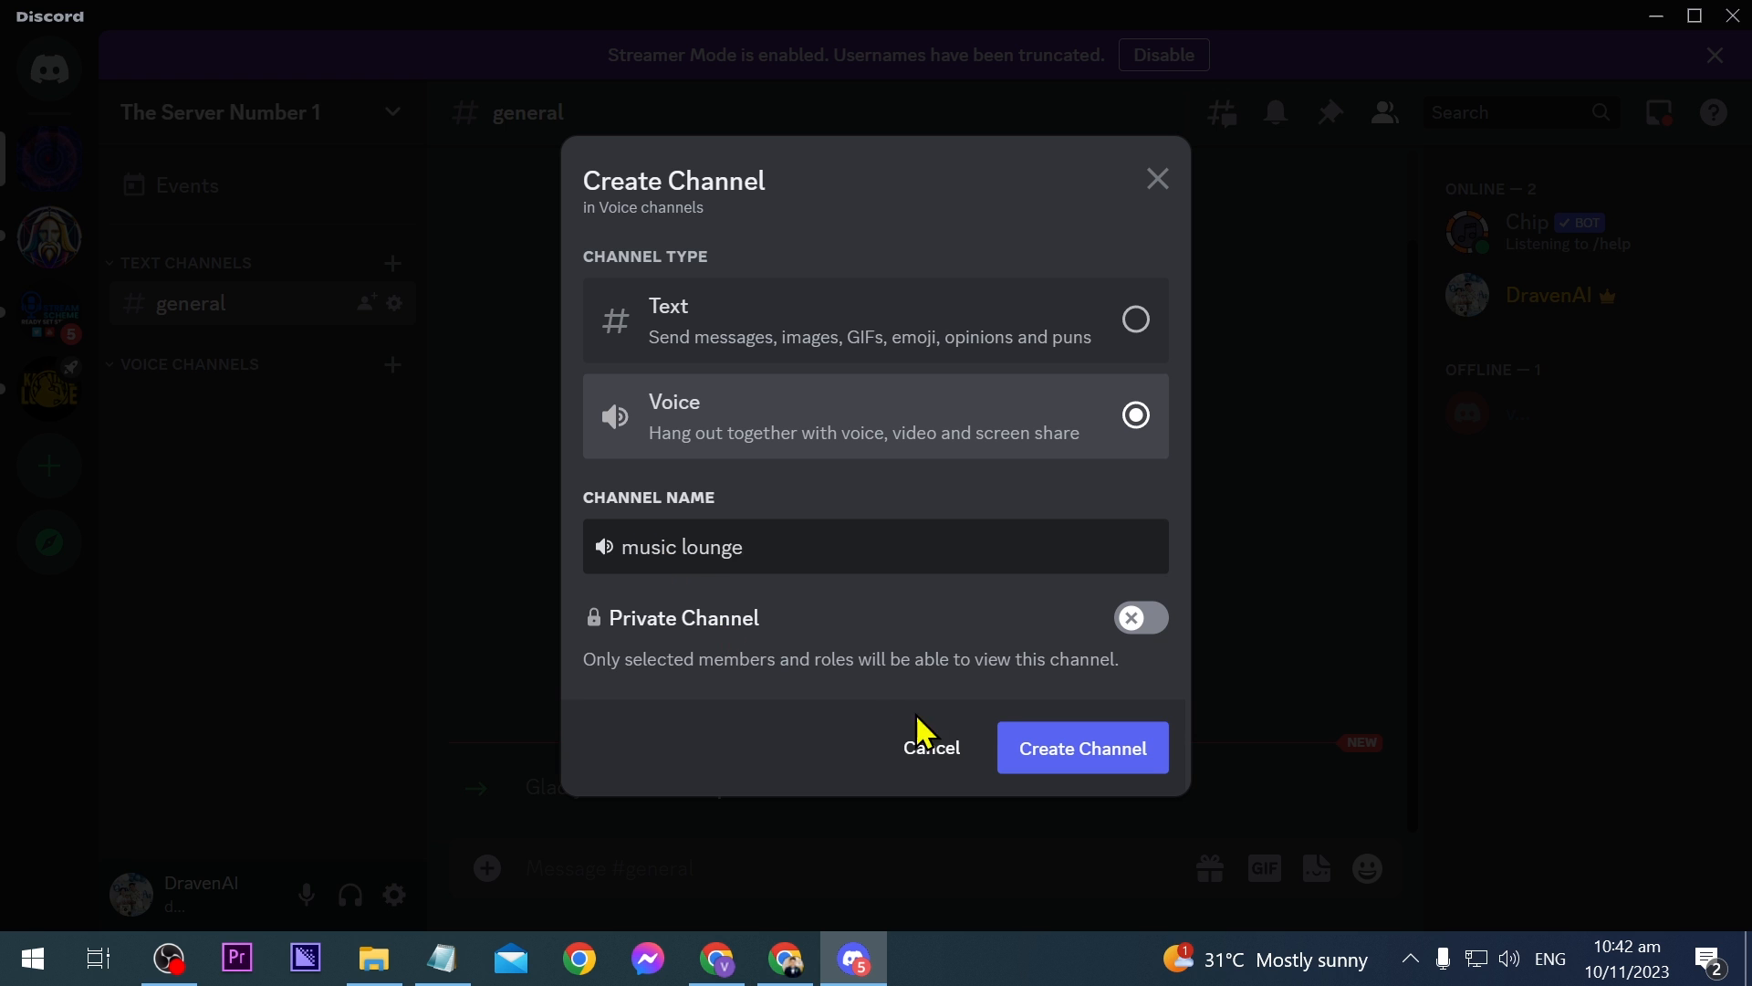
{"action": "left_click", "coordinate": [1083, 748]}
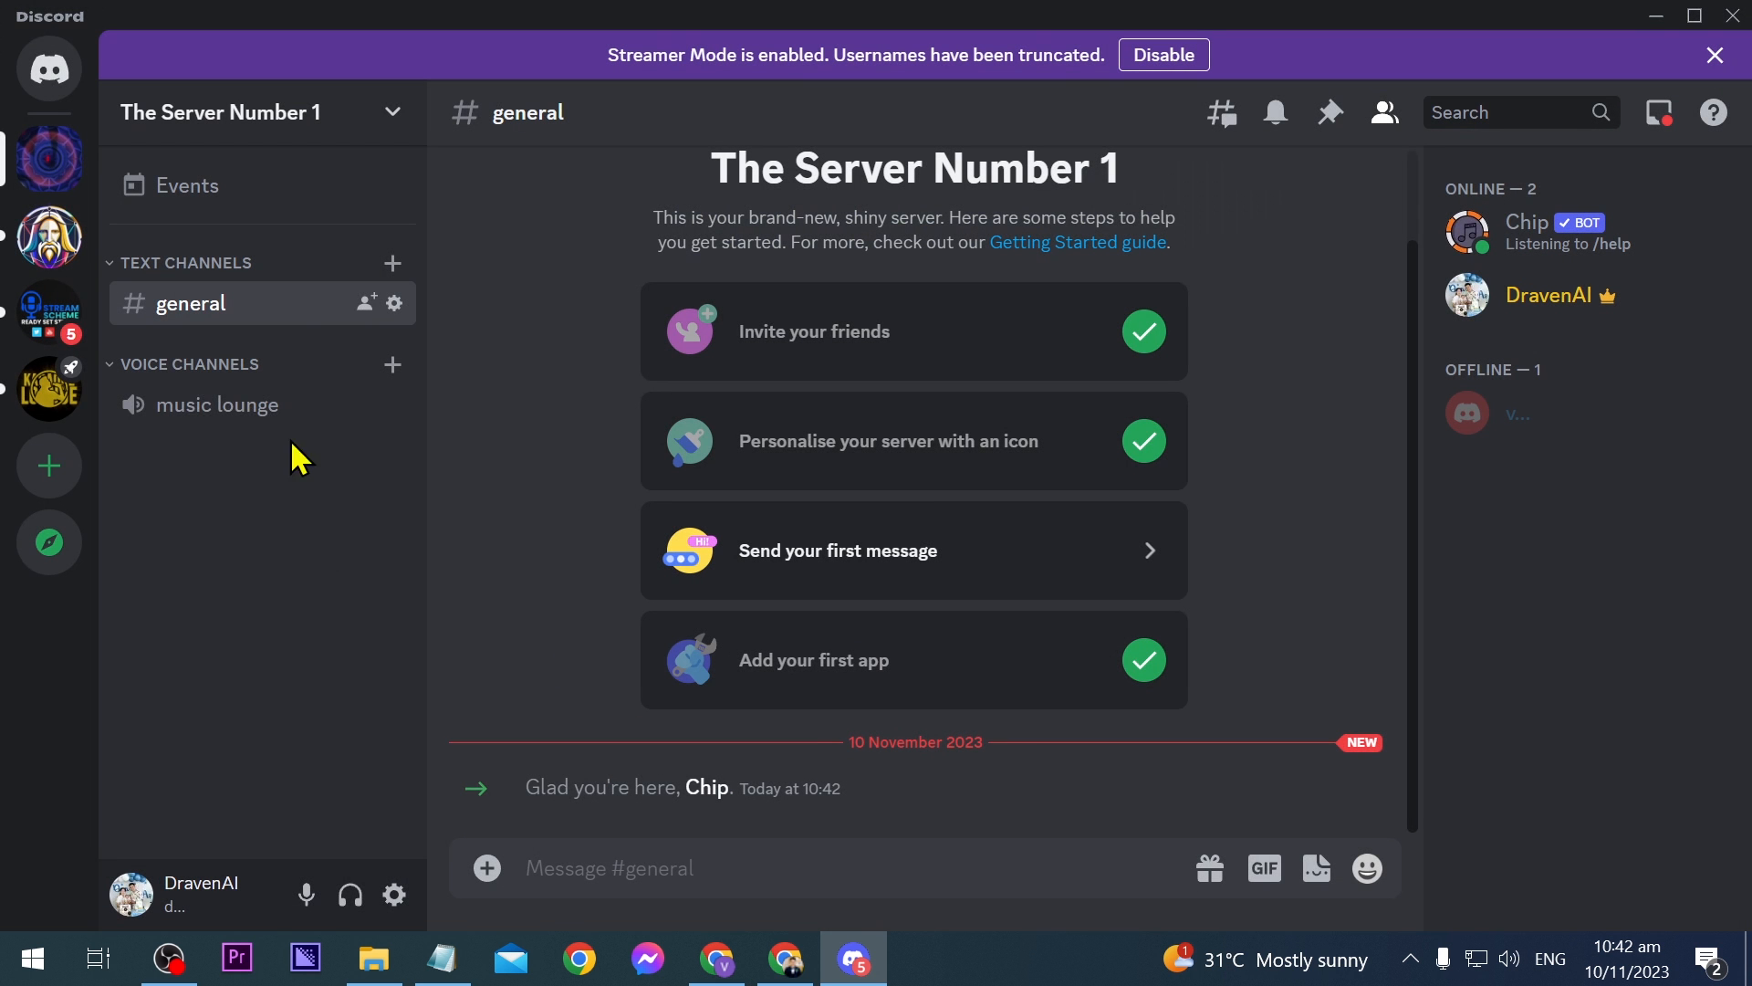
- Create a 'music-command' text channel
{"action": "left_click", "coordinate": [392, 263]}
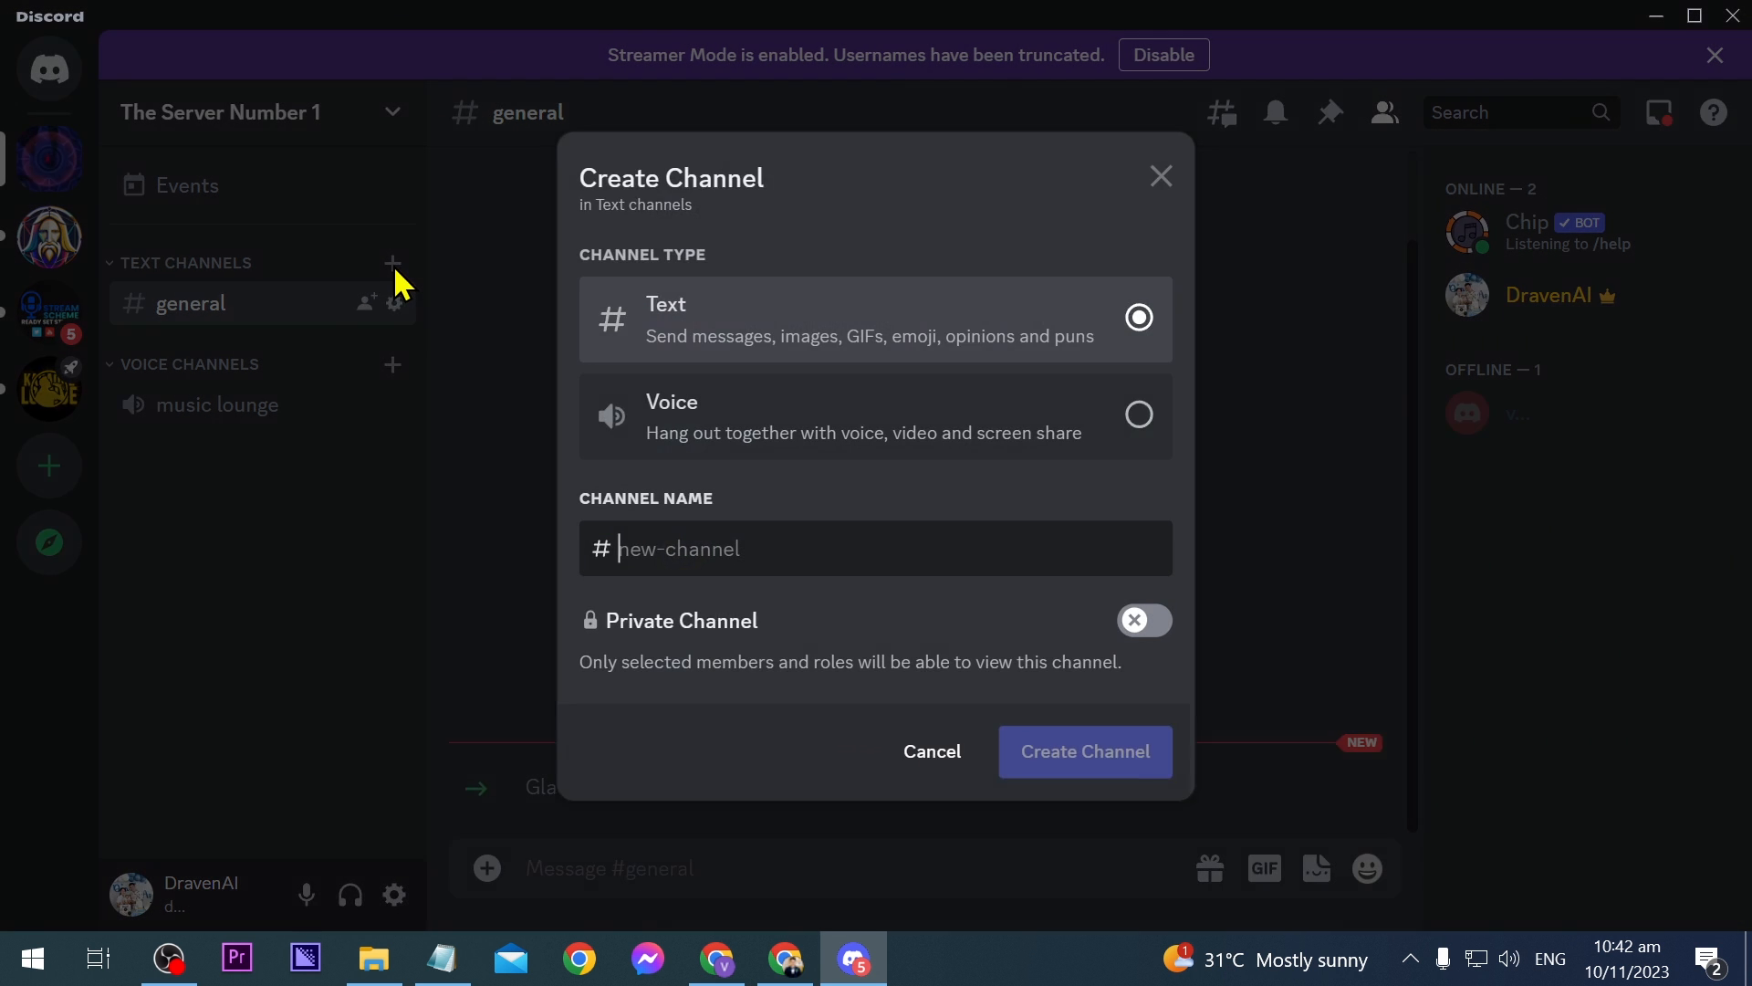
{"action": "type", "text": "music-command"}
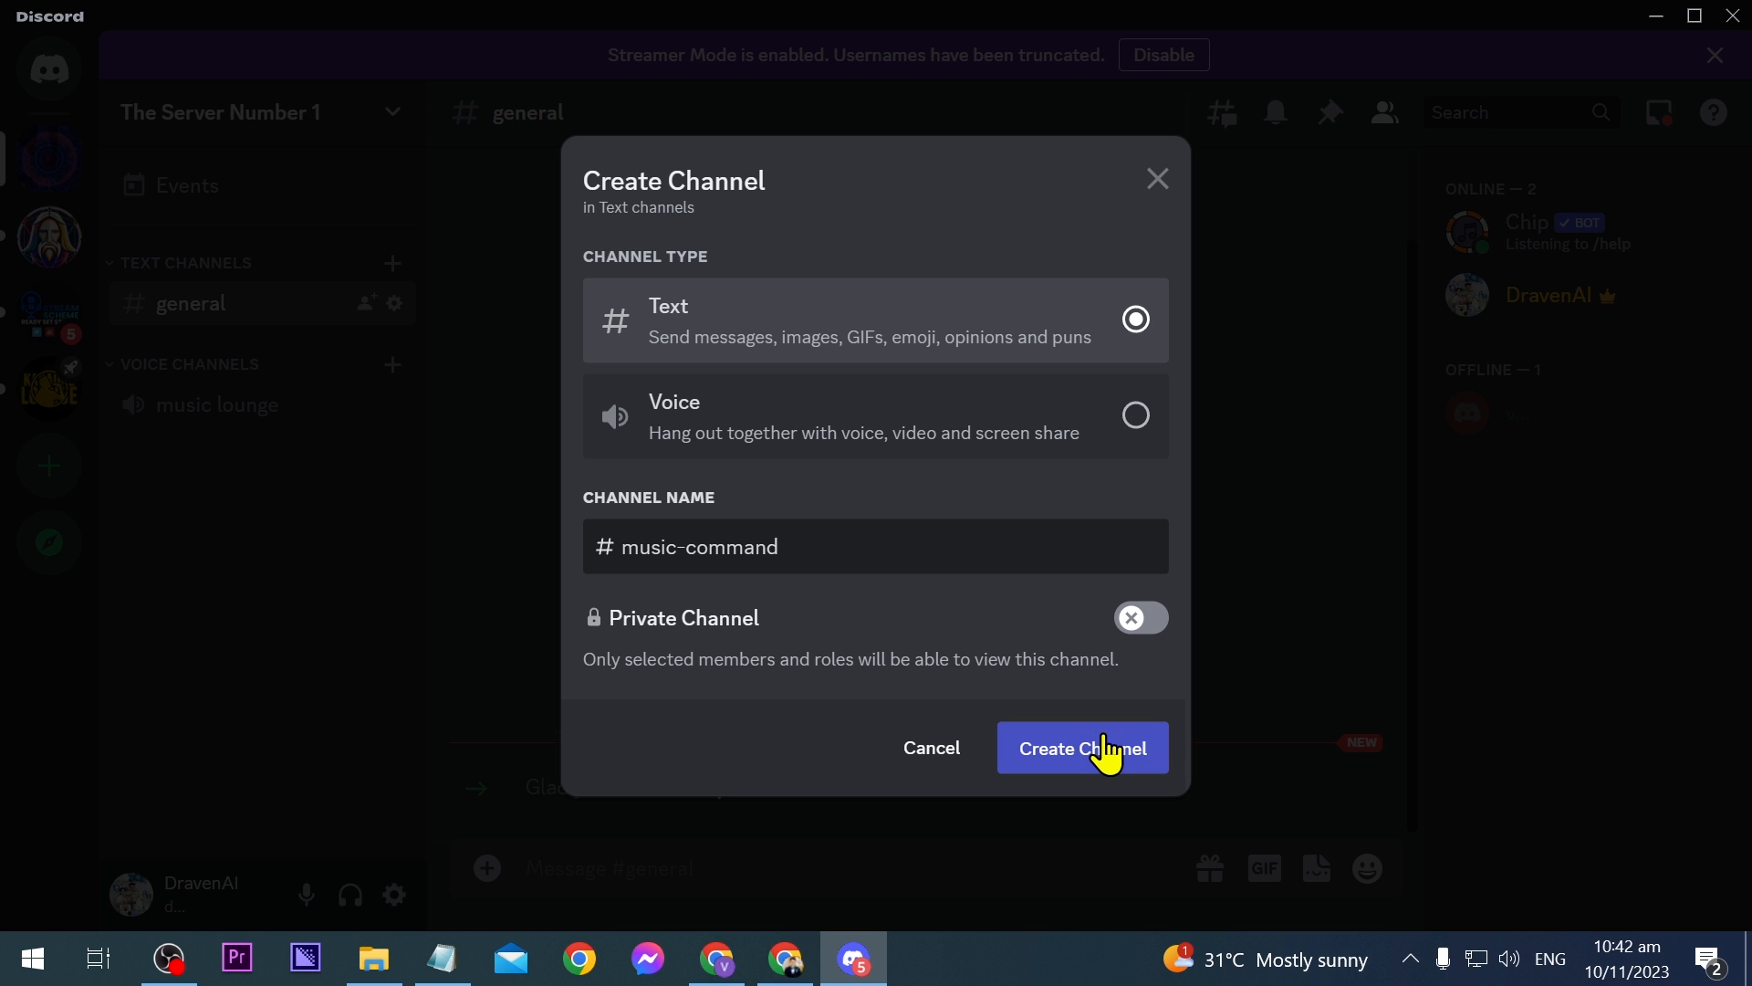
{"action": "left_click", "coordinate": [1083, 748]}
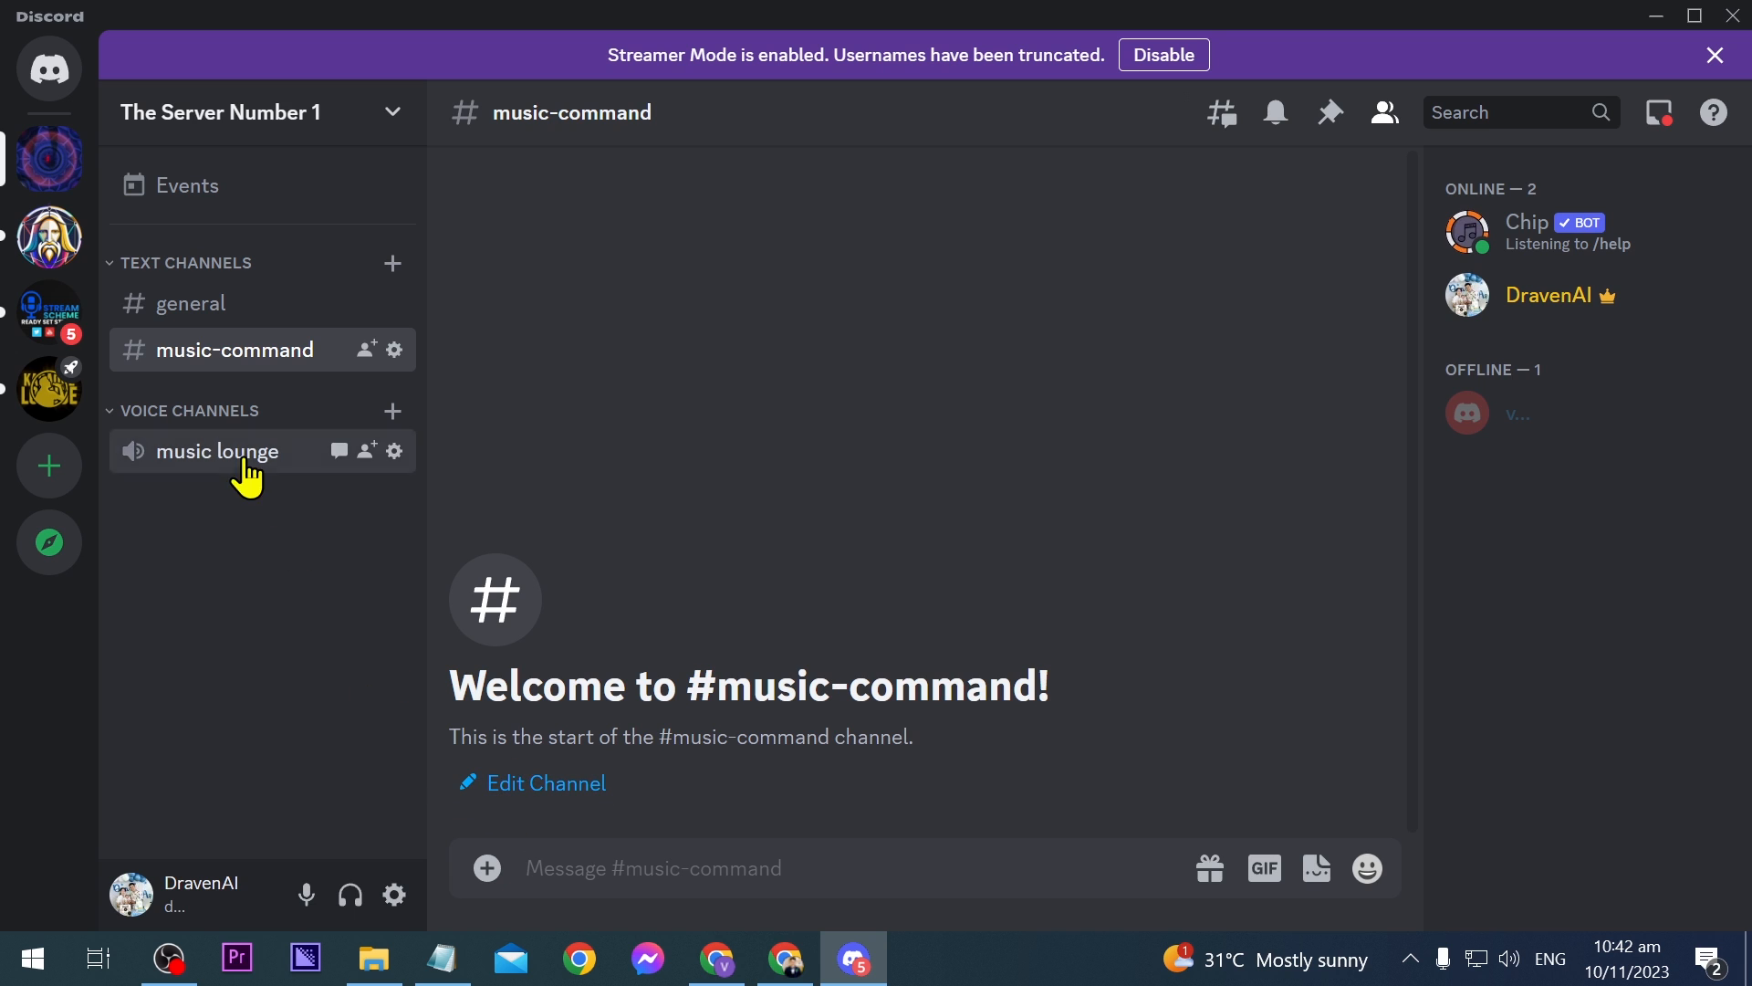
- Join the music lounge voice channel, briefly viewing your profile card
{"action": "left_click", "coordinate": [217, 451]}
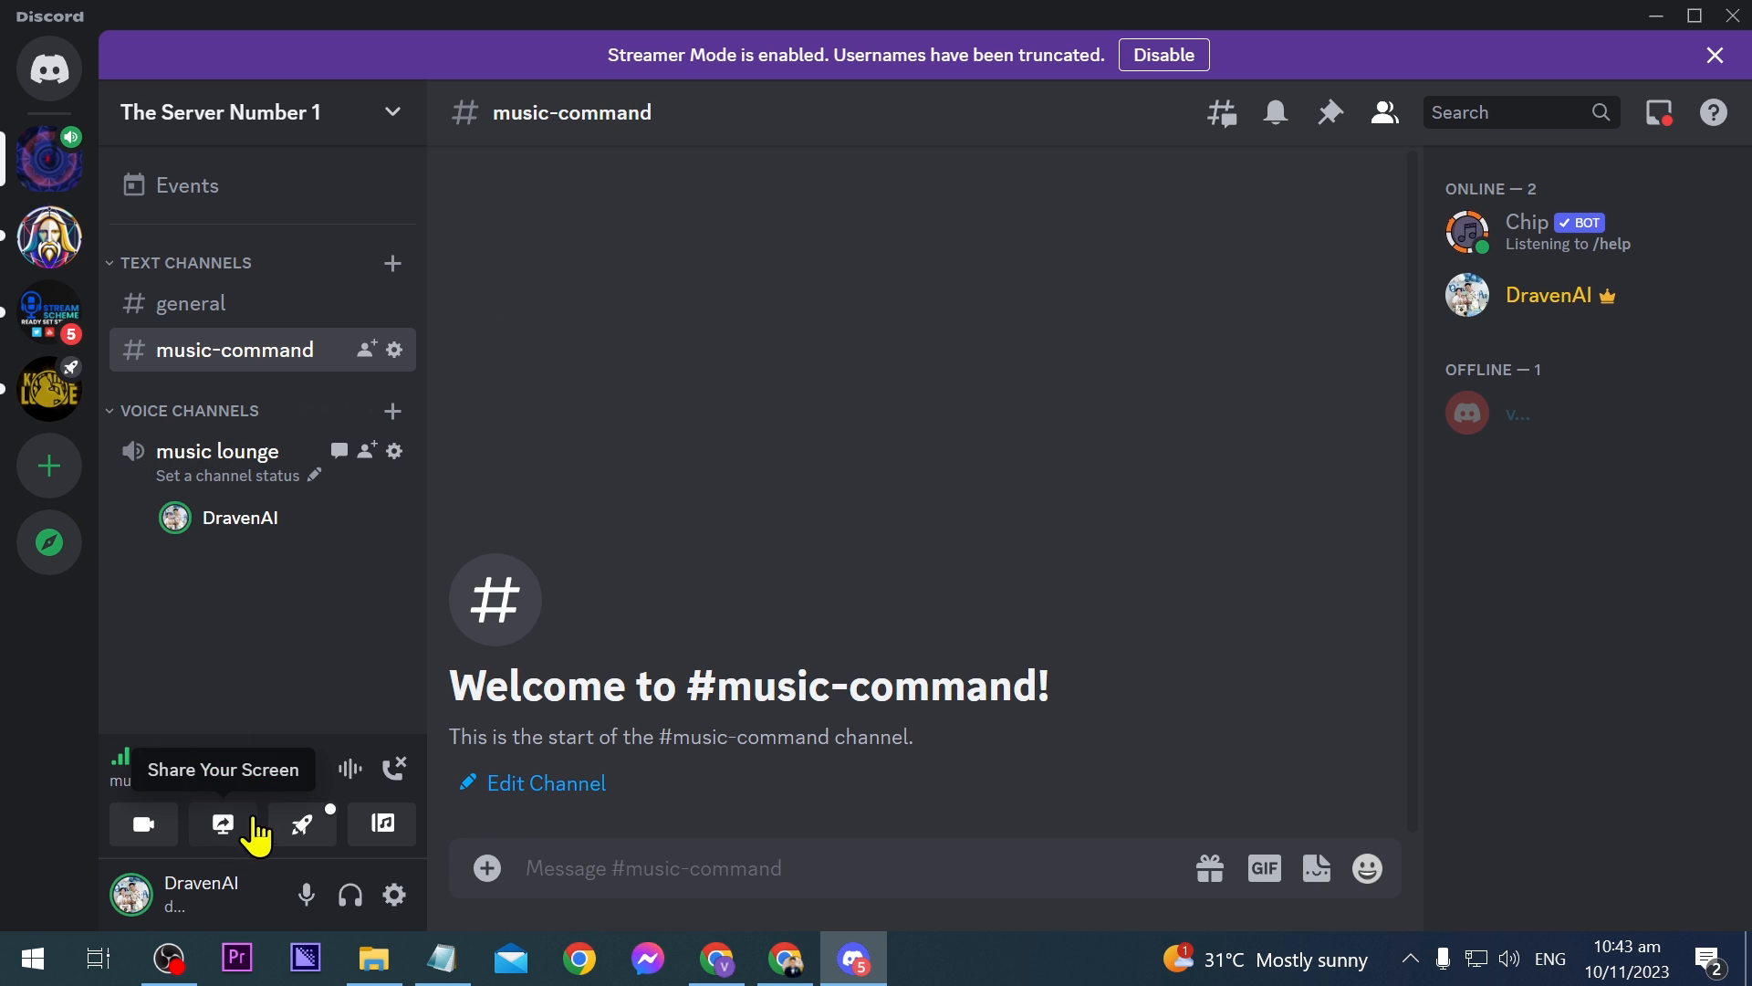
{"action": "left_click", "coordinate": [239, 517]}
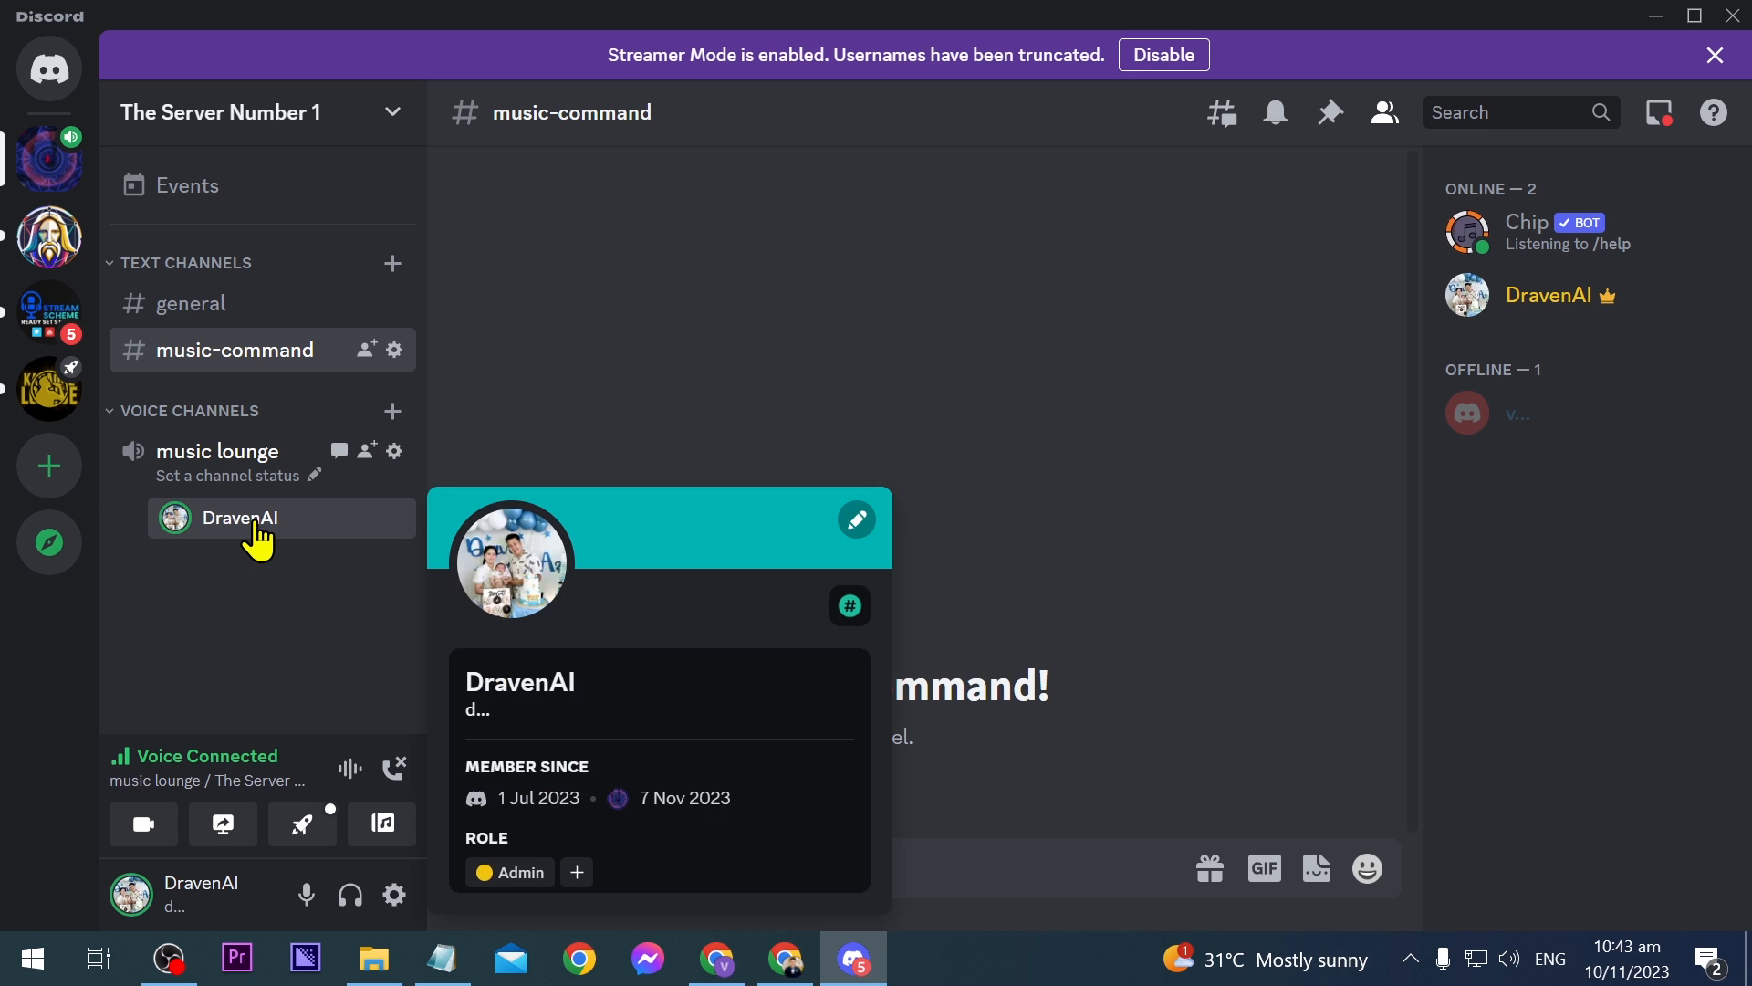
{"action": "left_click", "coordinate": [218, 451]}
{"action": "type", "text": "/"}
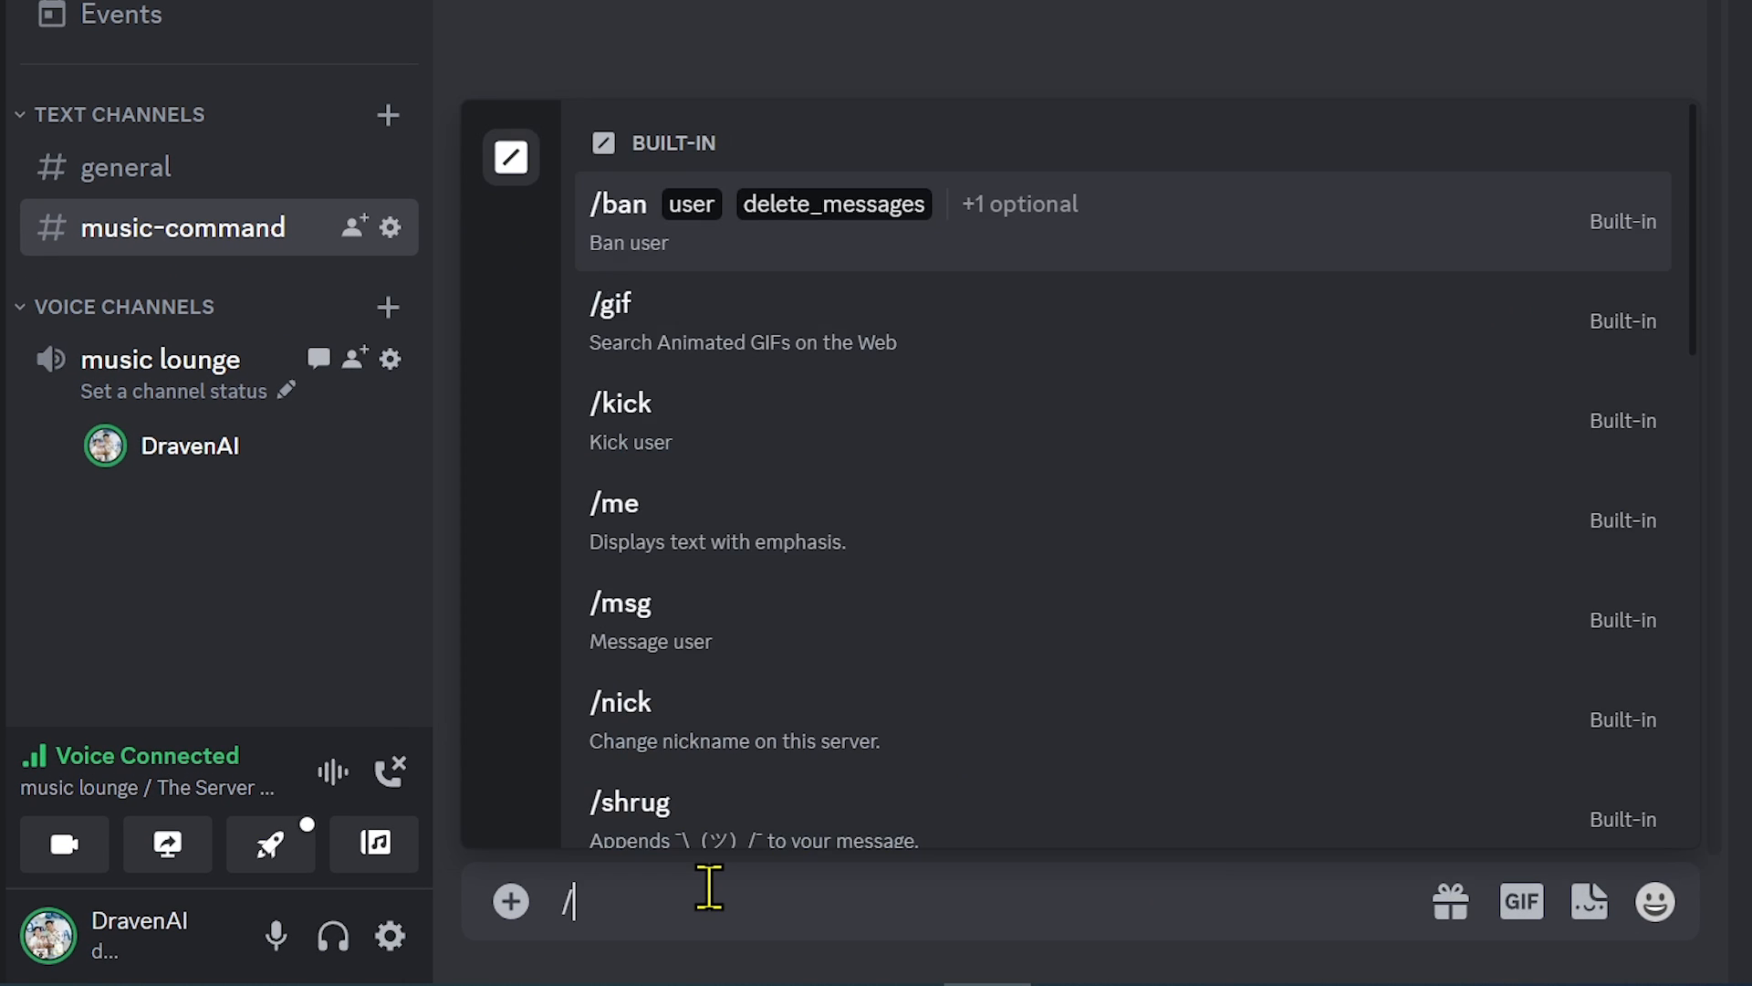
- Play 'photograph by ed sheeran' with Chip's /play command
{"action": "type", "text": "play"}
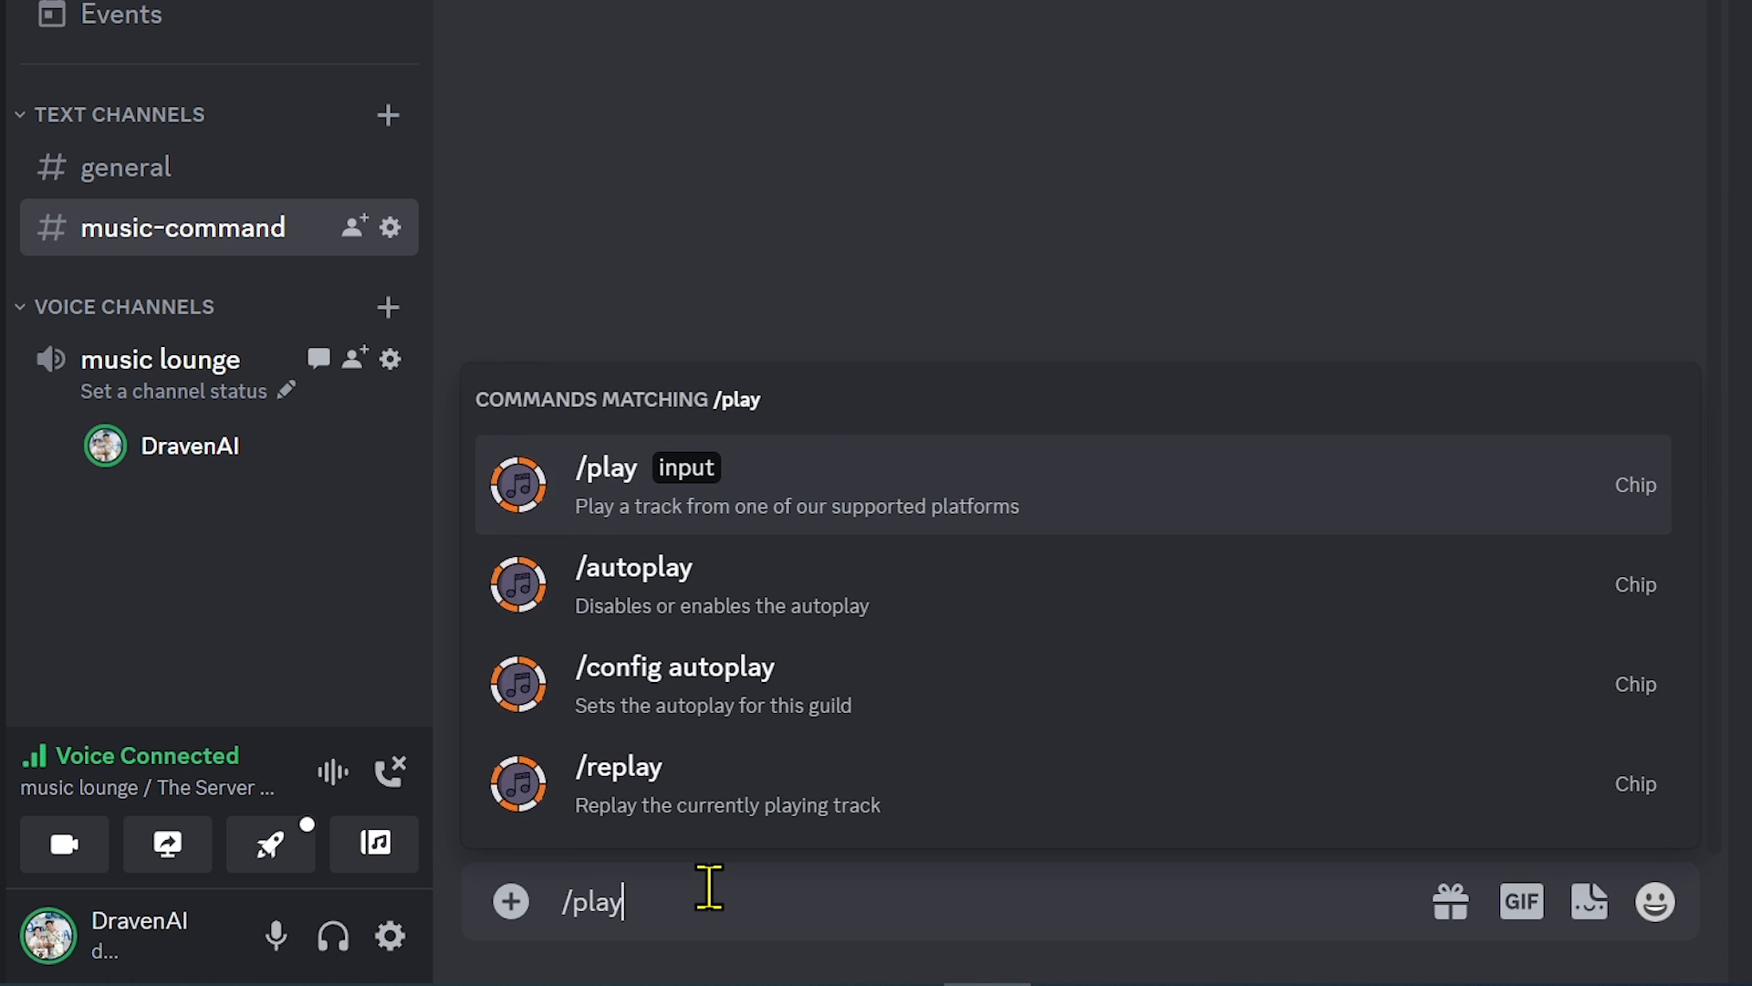
{"action": "left_click", "coordinate": [608, 484]}
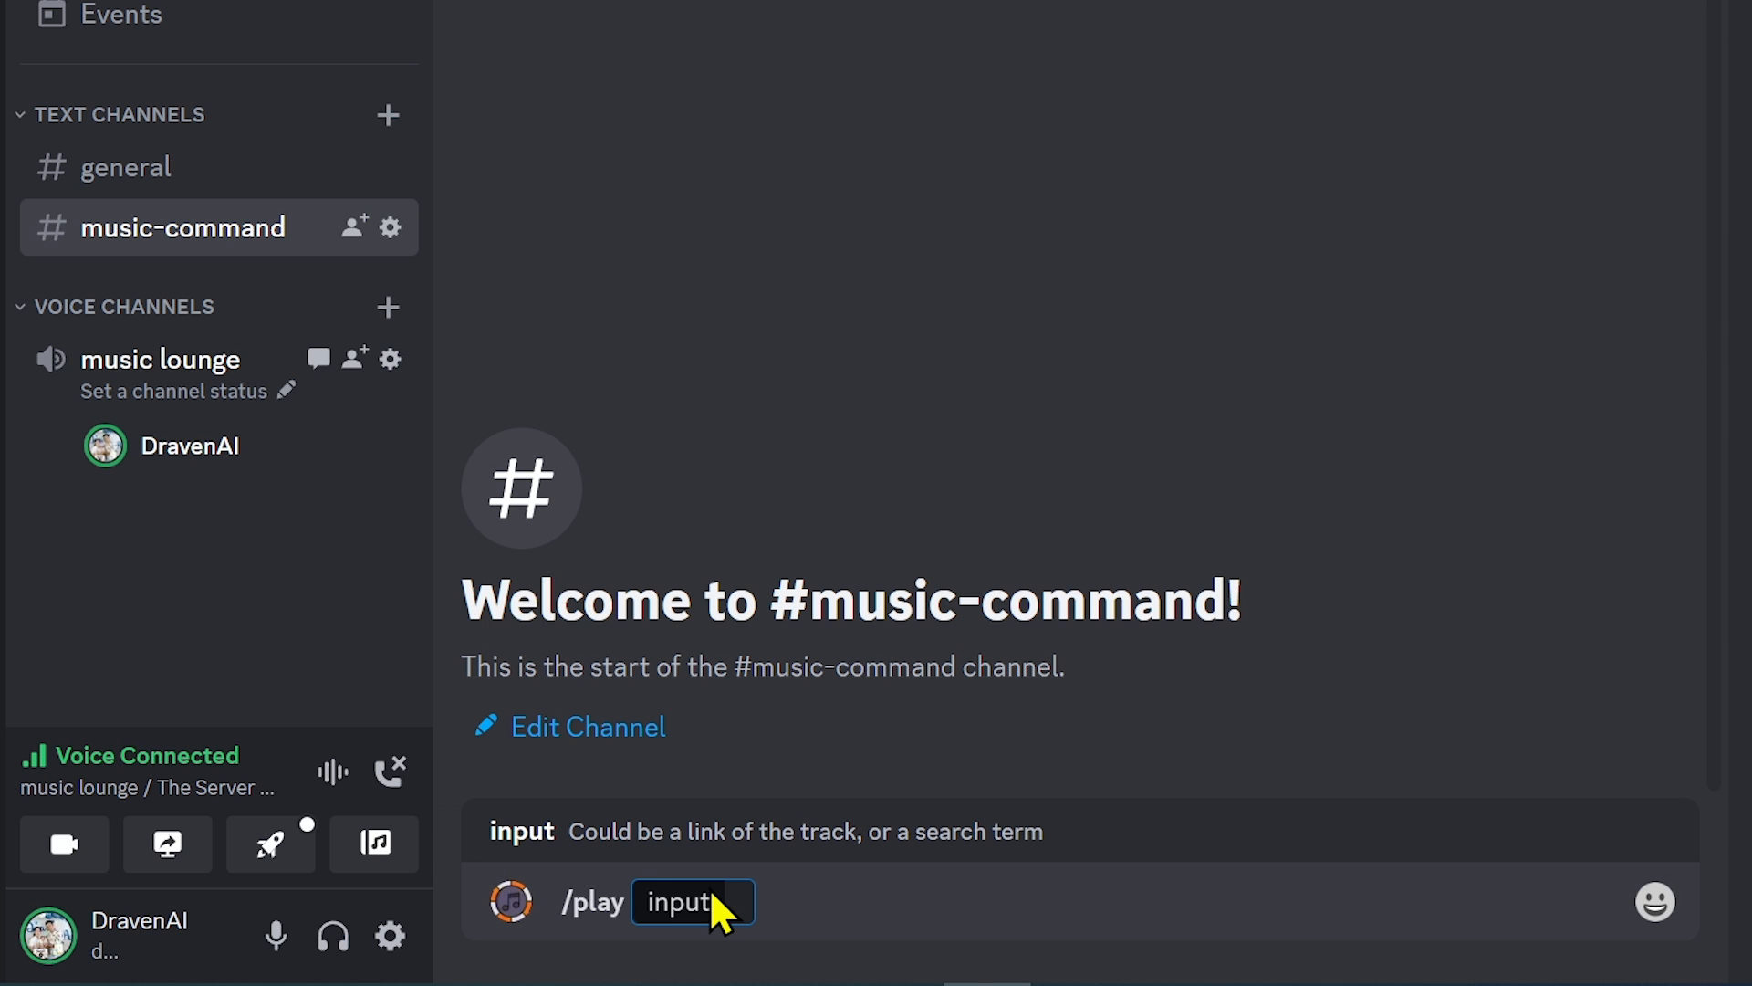
{"action": "type", "text": "photograph"}
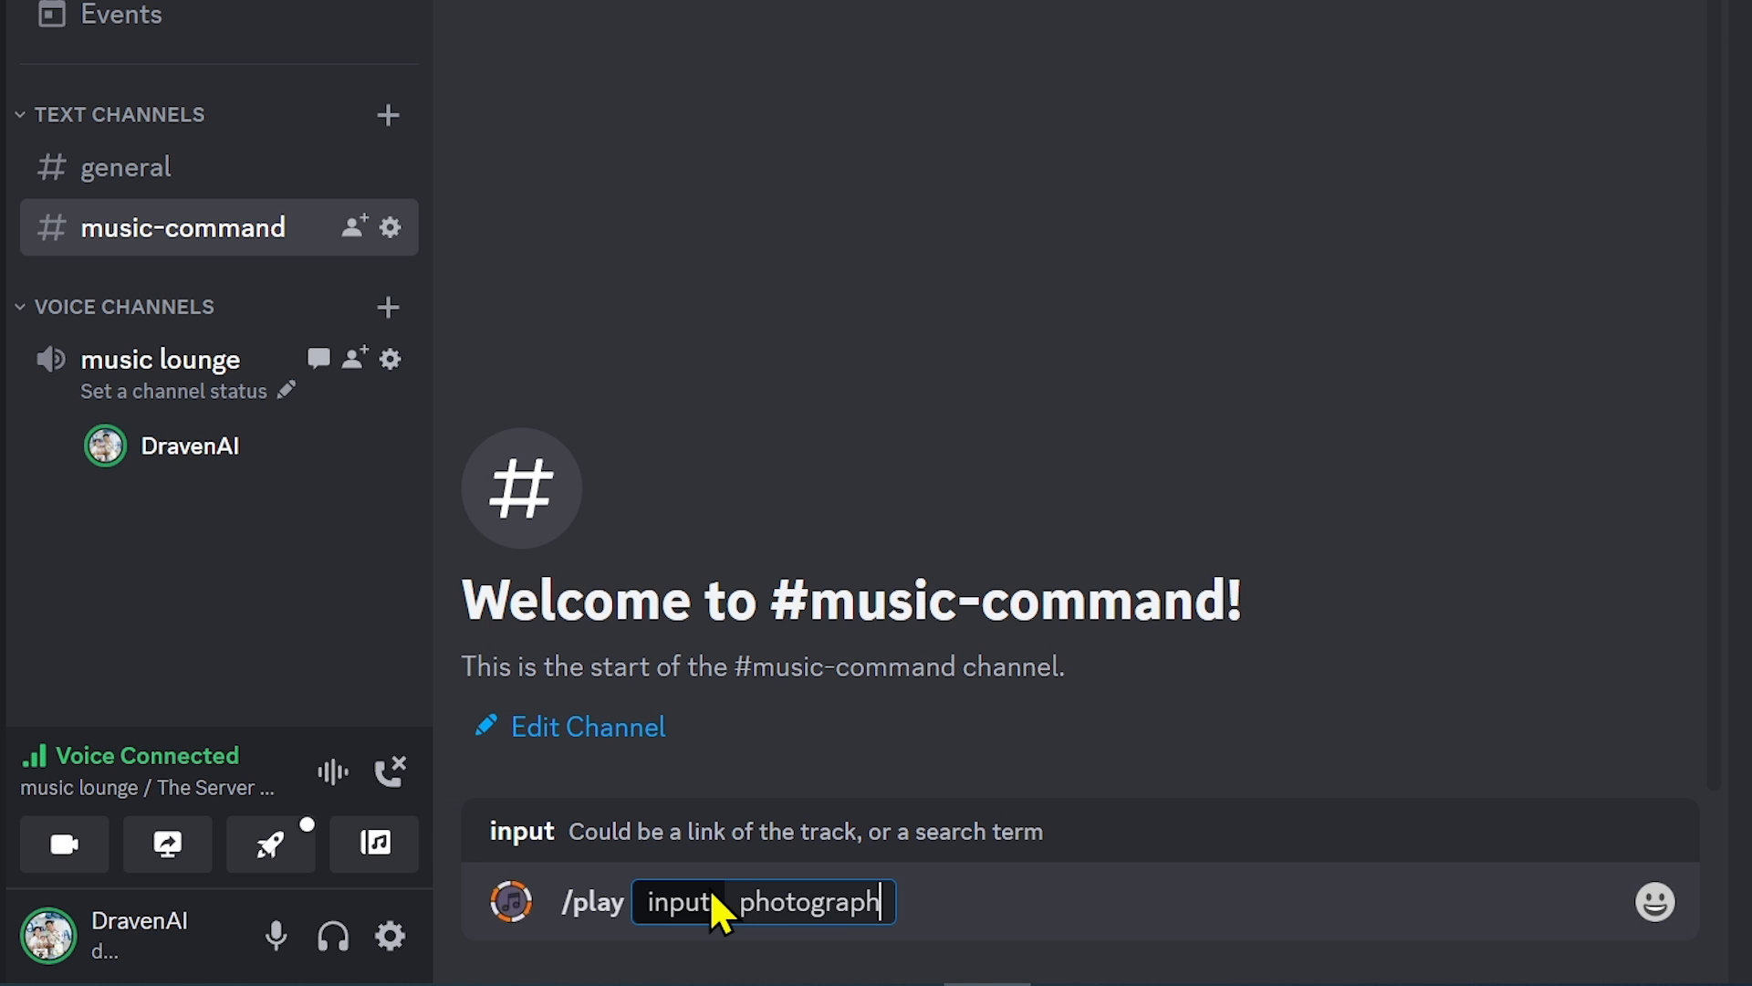
{"action": "type", "text": "by ed sheeran"}
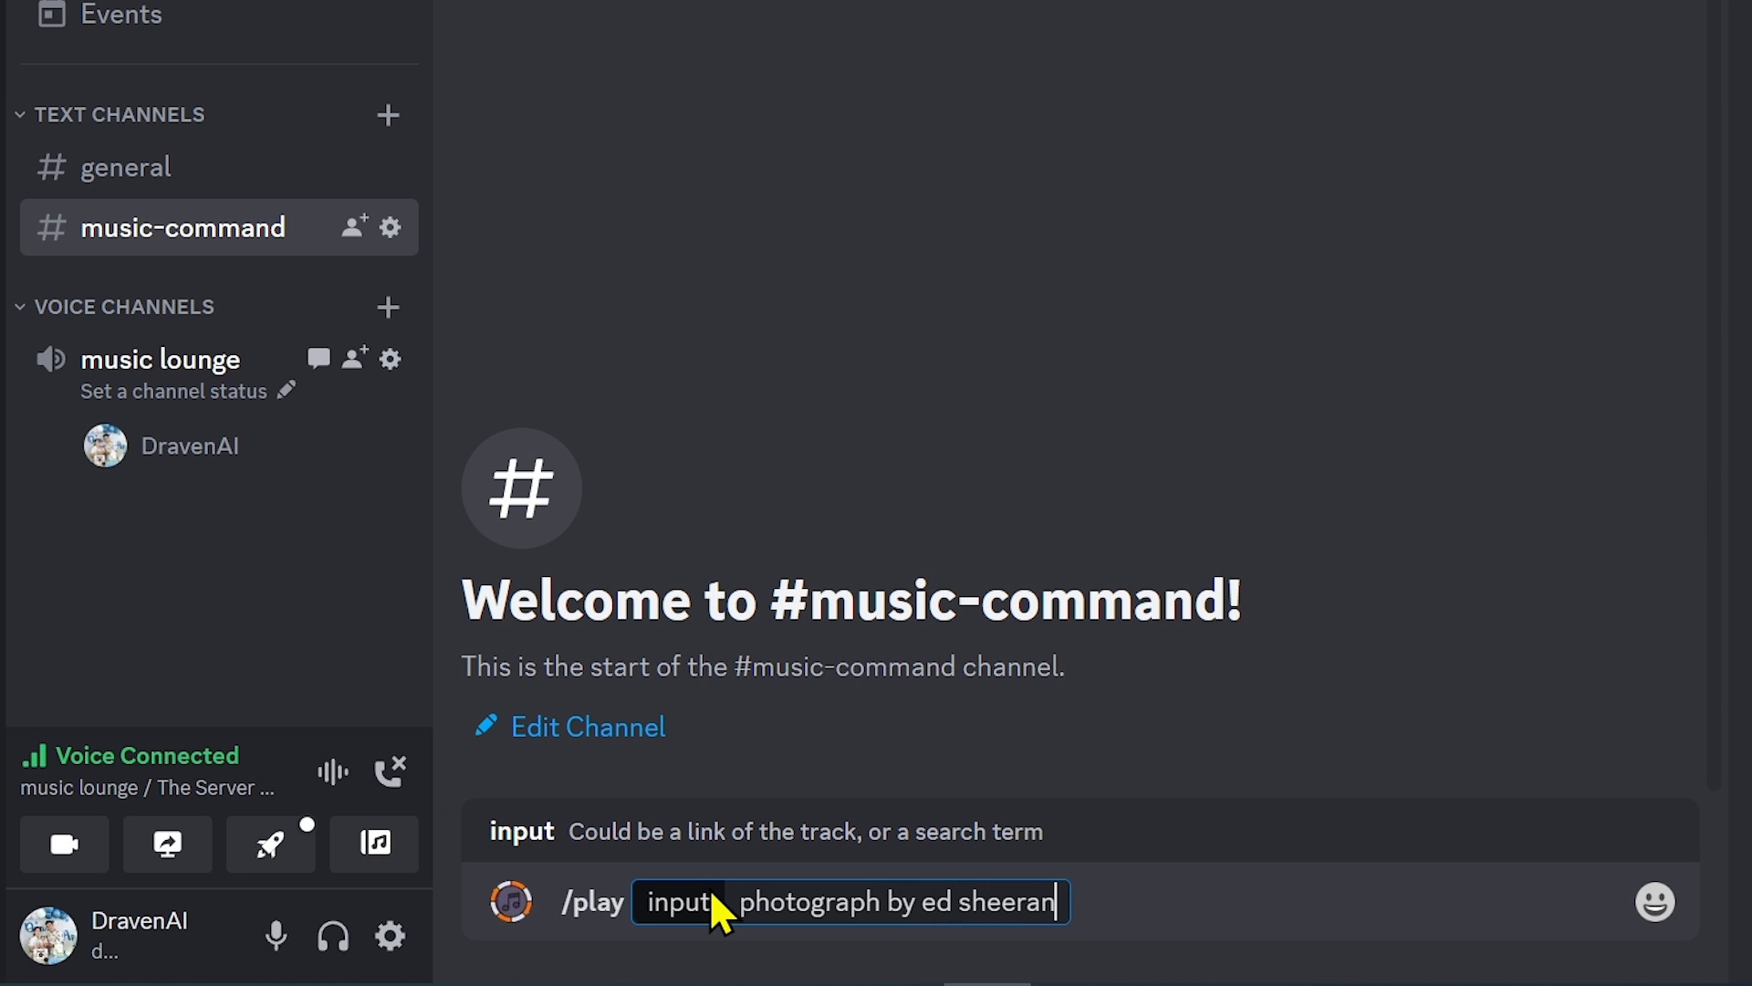
{"action": "key", "text": "Enter"}
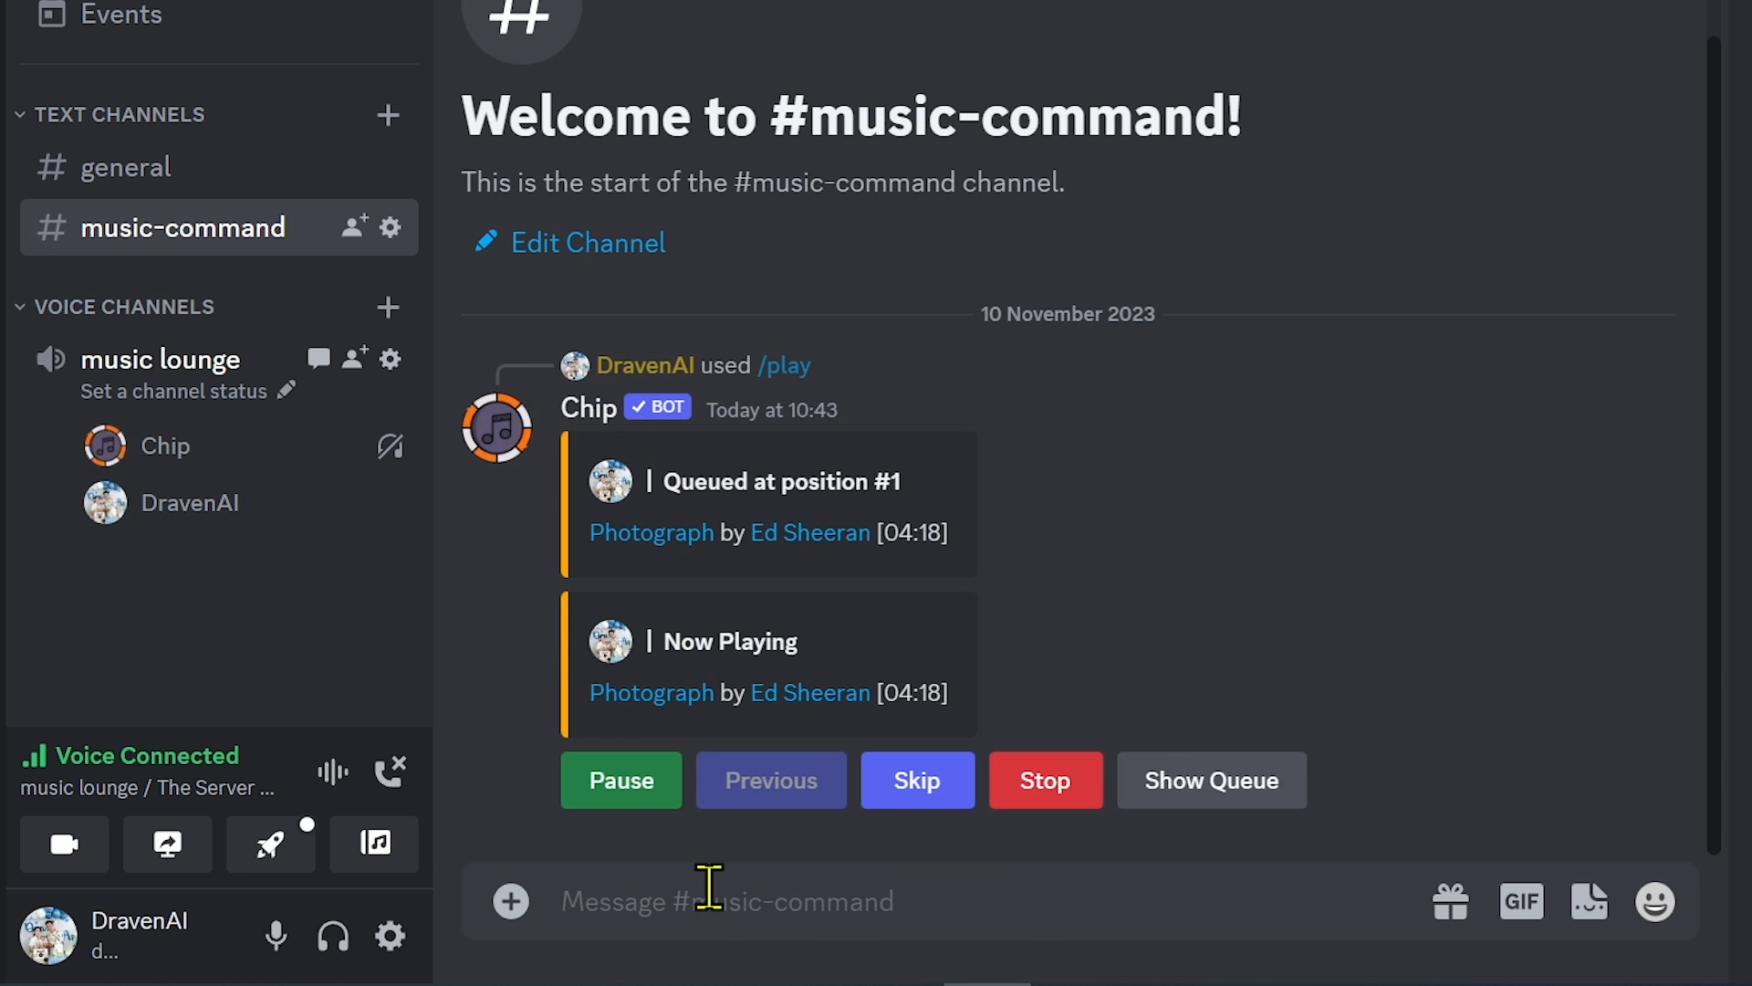
- Pause the playing track
{"action": "left_click", "coordinate": [621, 779]}
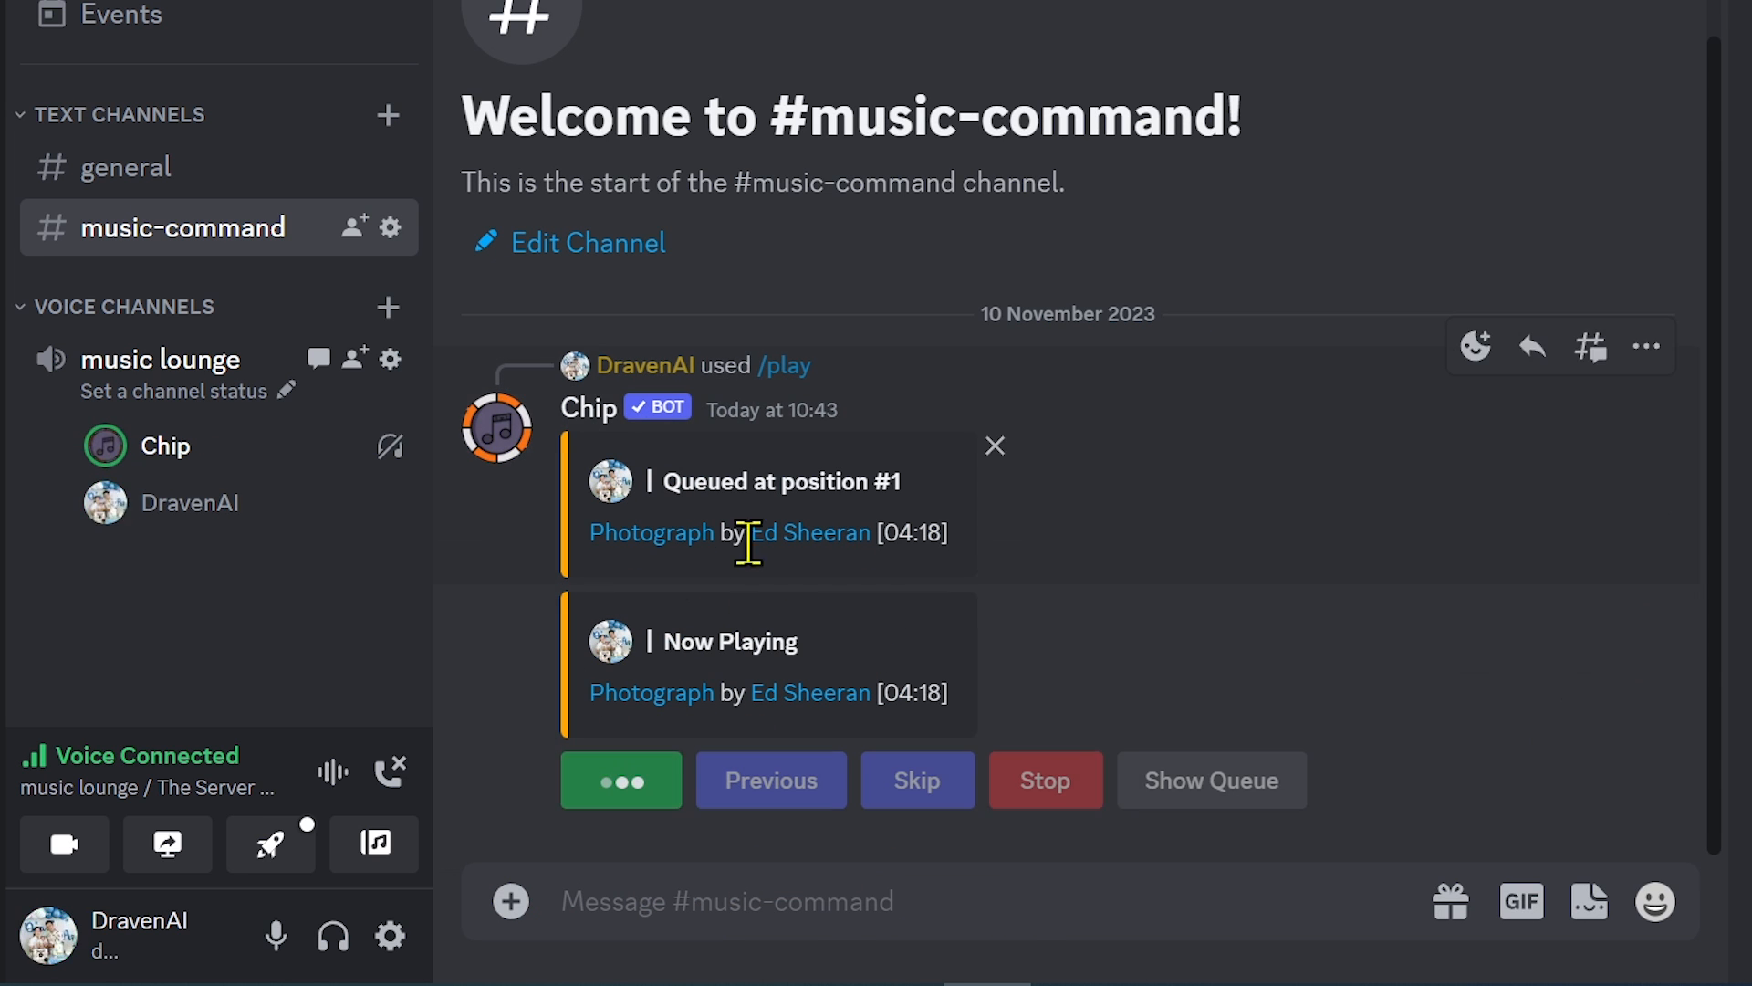
{"action": "left_click", "coordinate": [621, 780]}
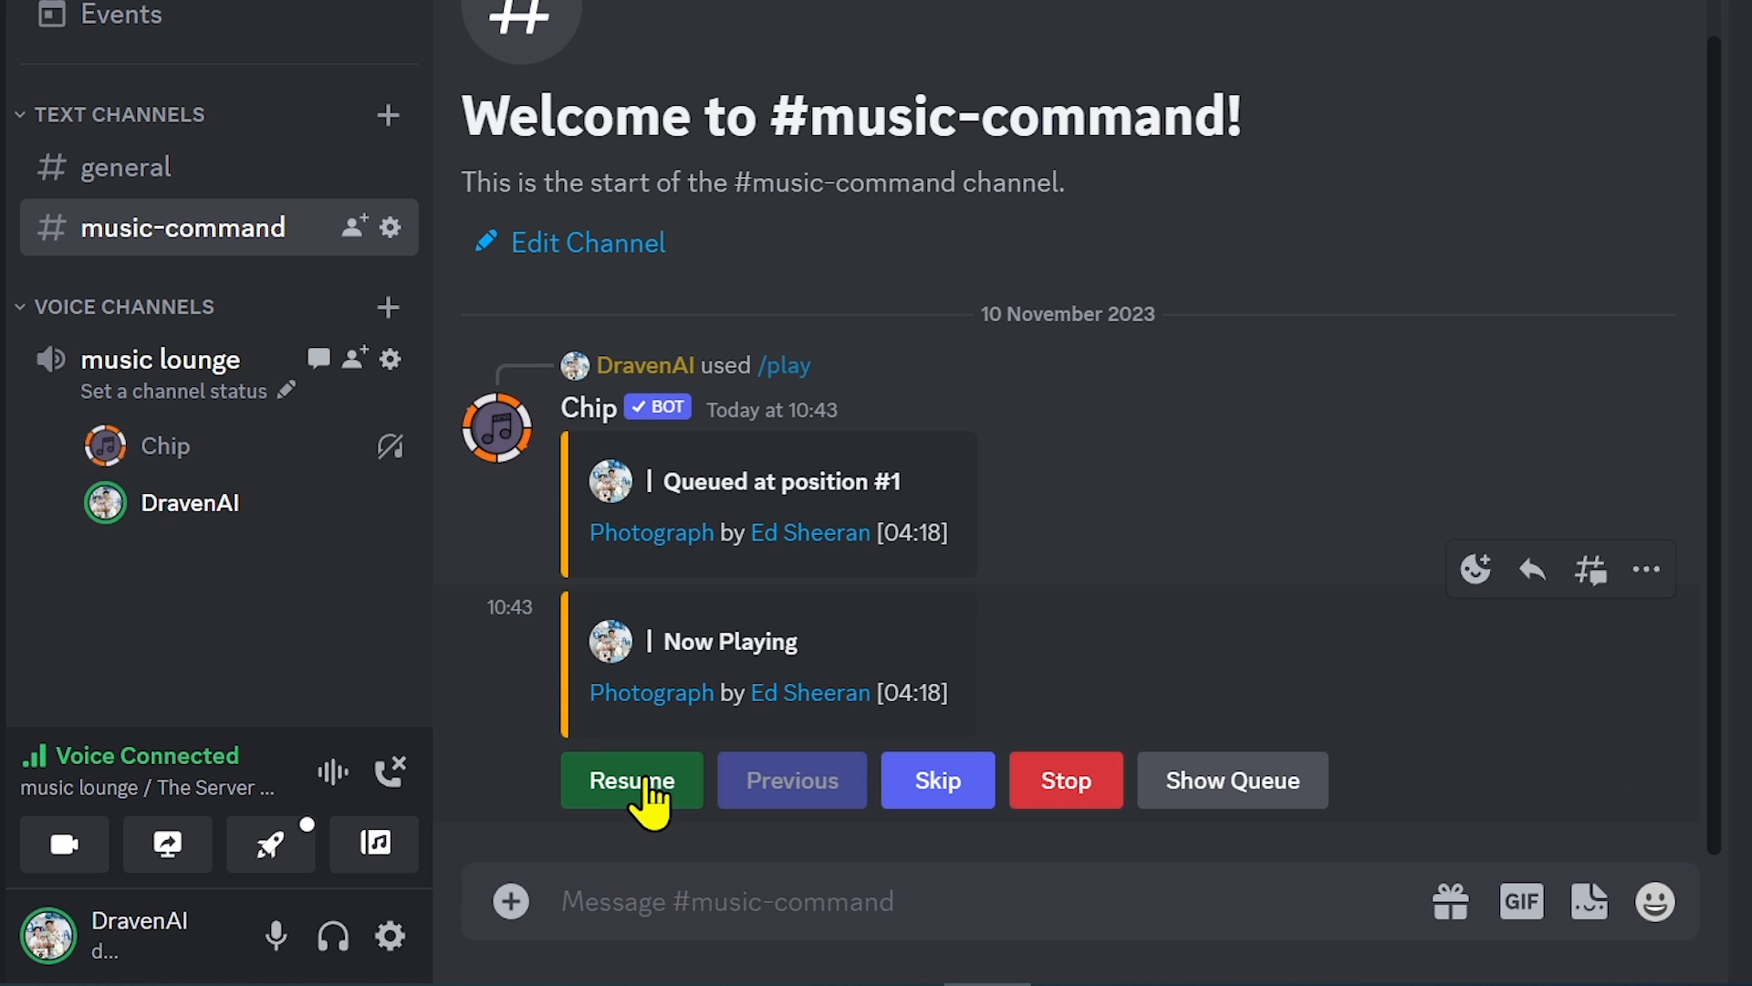
- Queue Thinking Out Loud by Ed Sheeran with /play and show Chip's queue
{"action": "type", "text": "/pl"}
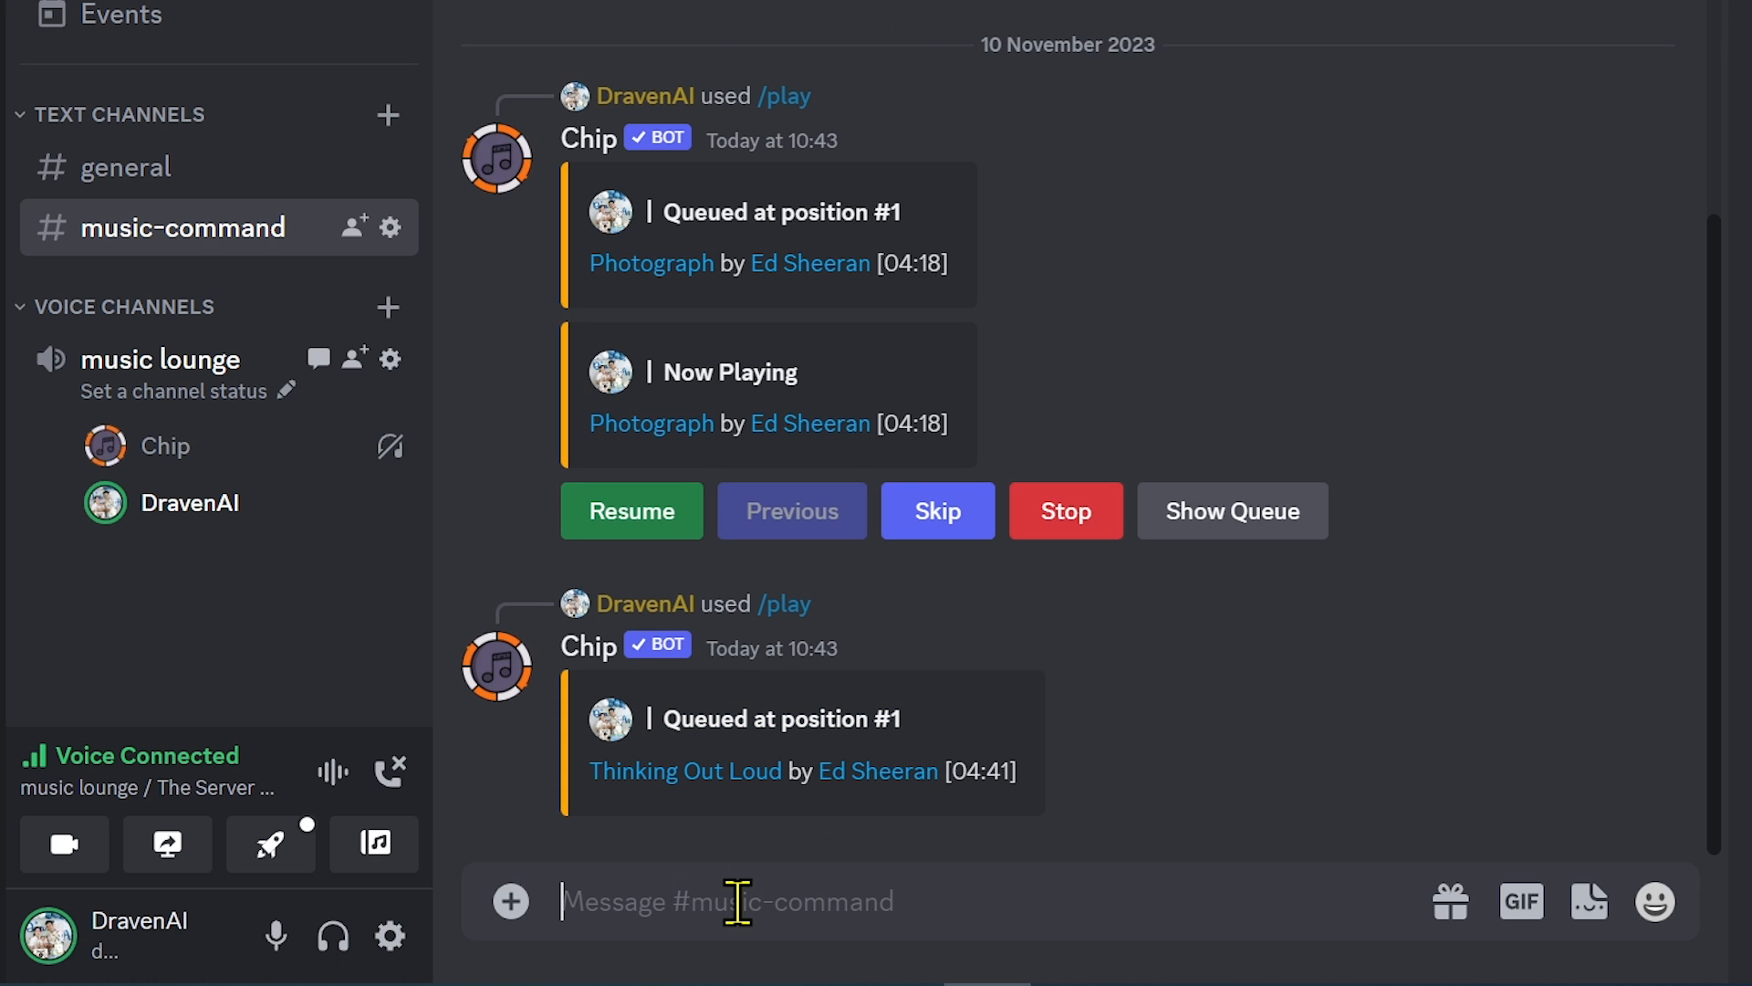
{"action": "mouse_move", "coordinate": [779, 890]}
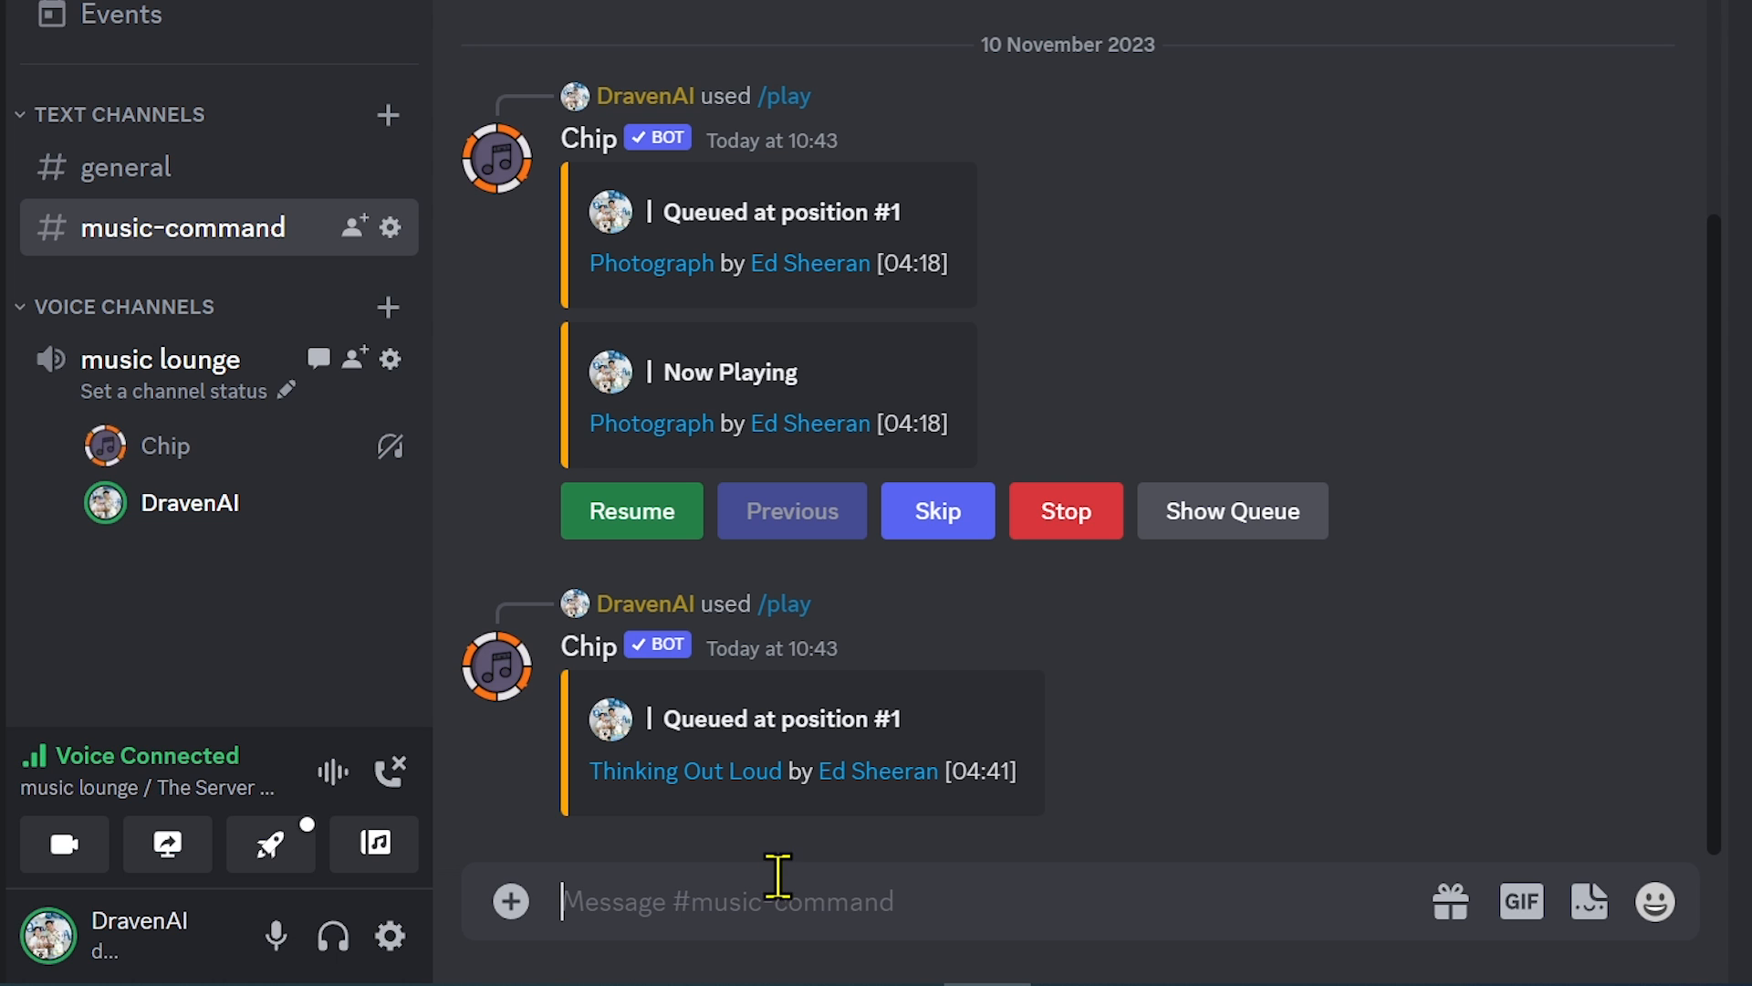
{"action": "mouse_move", "coordinate": [1232, 534]}
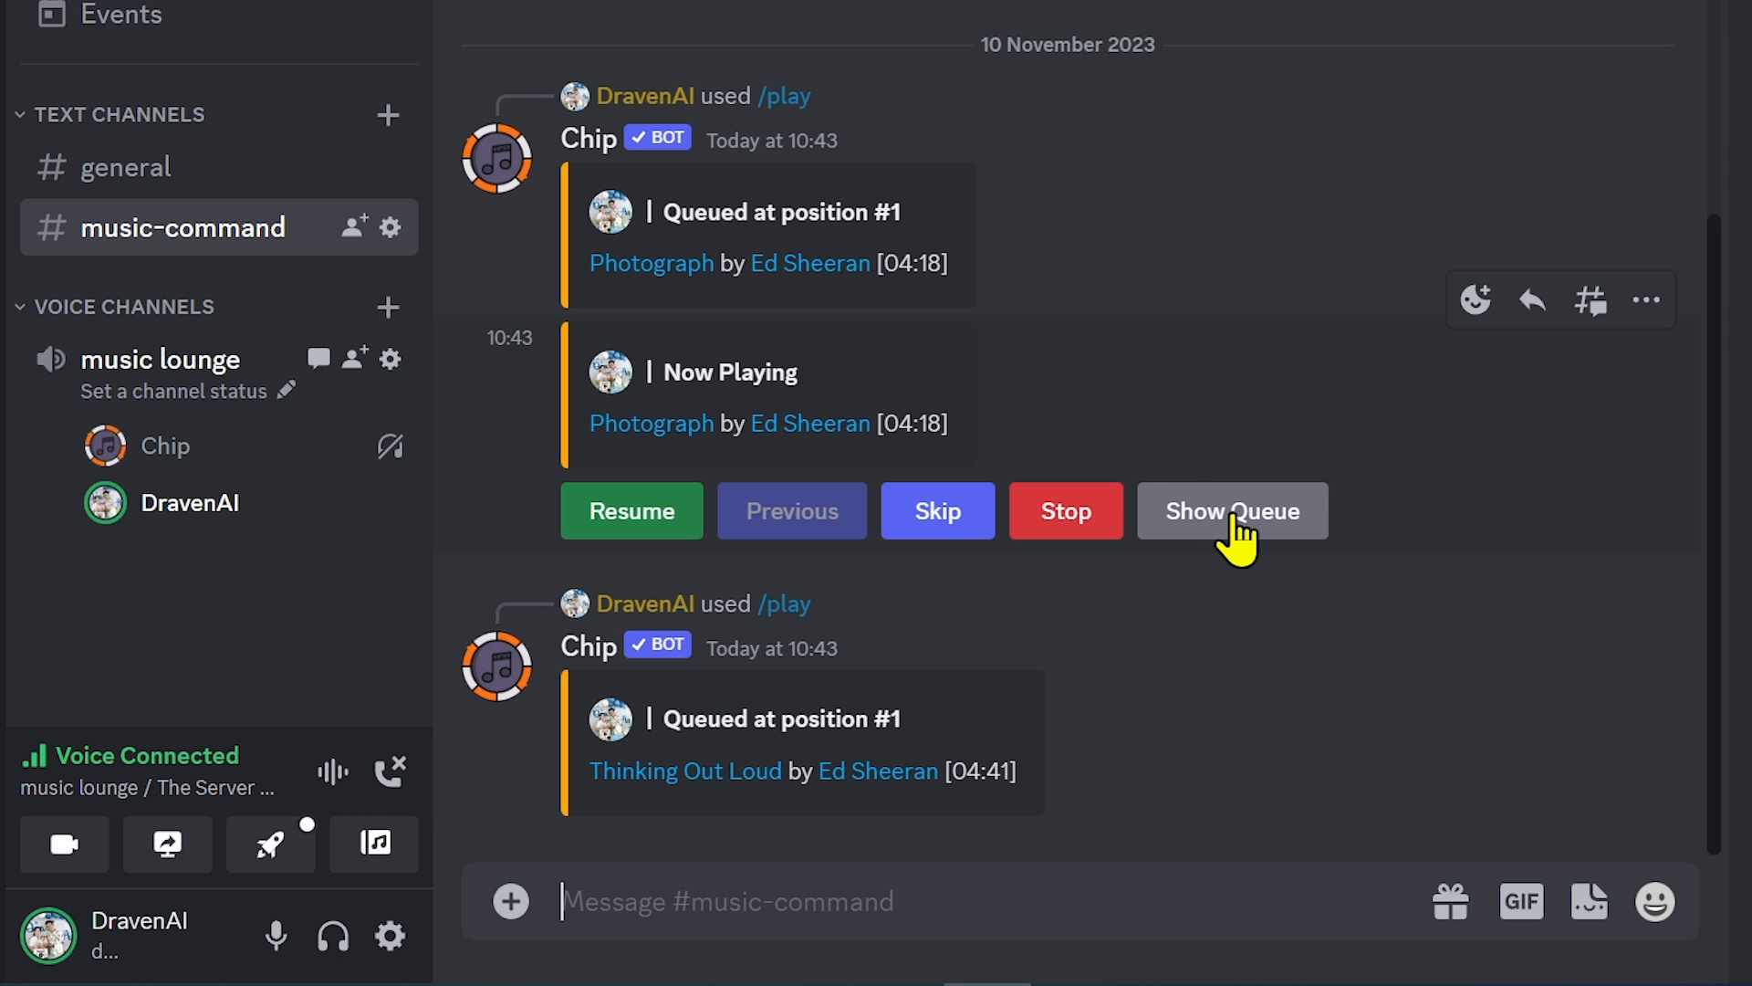
{"action": "left_click", "coordinate": [1232, 510]}
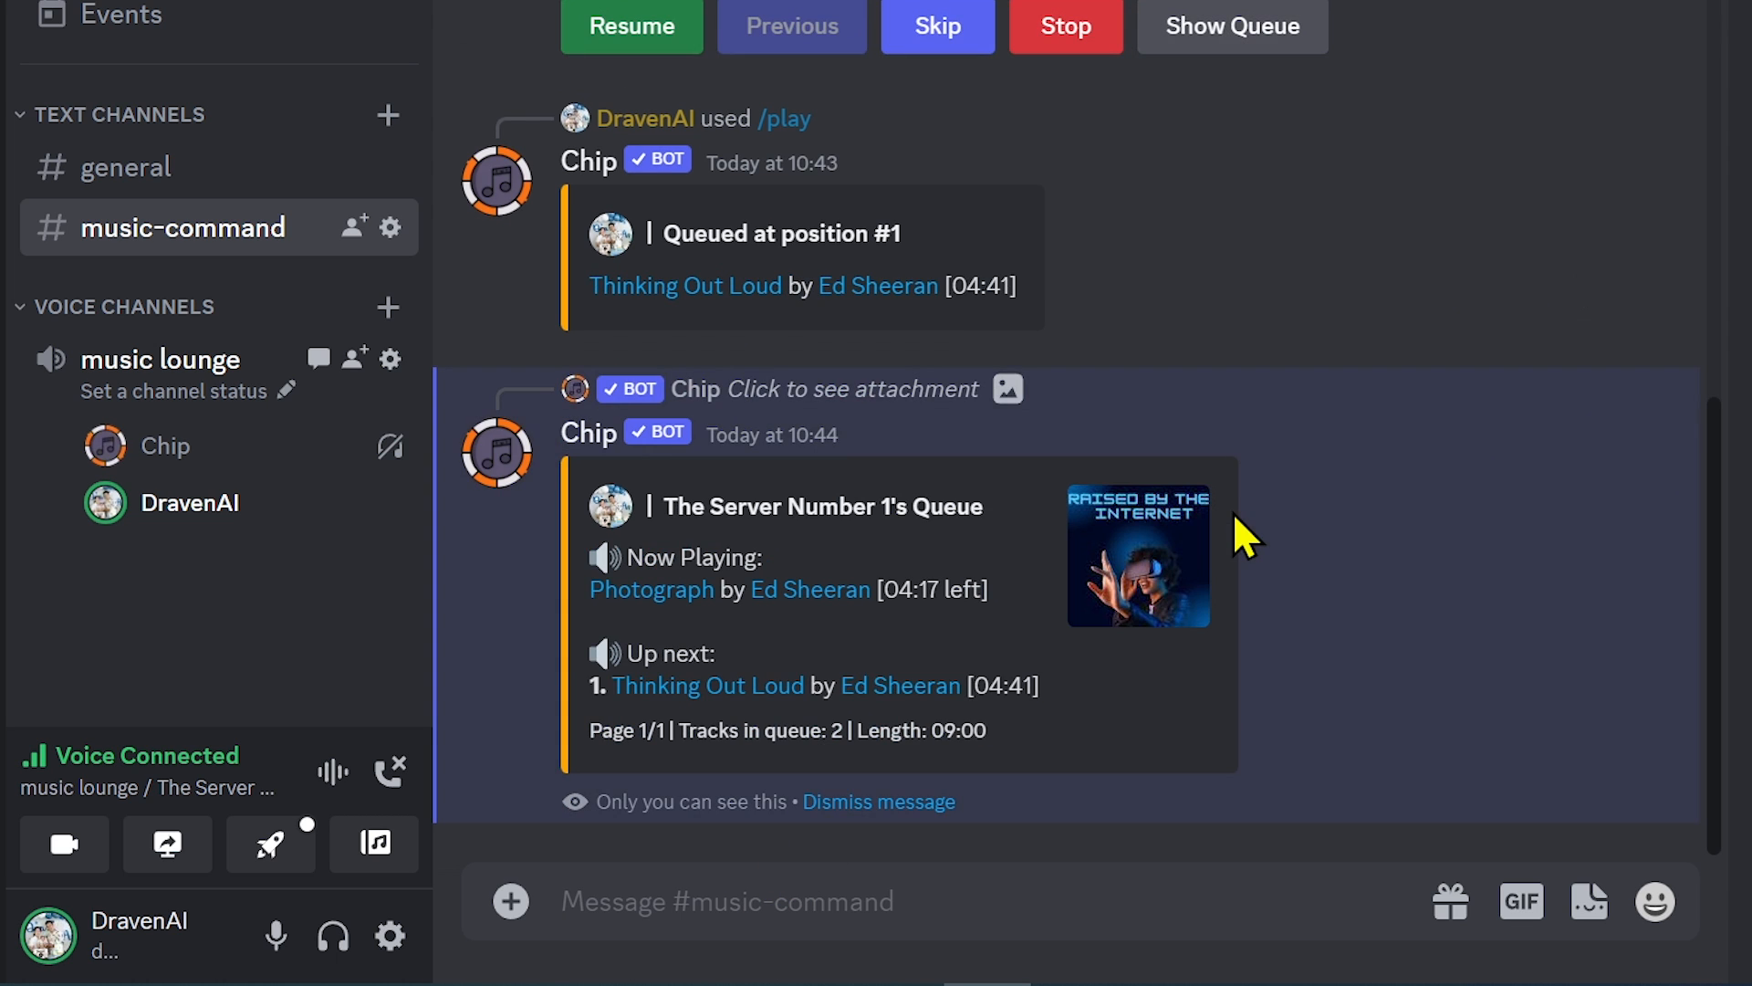
{"action": "double_click", "coordinate": [706, 506]}
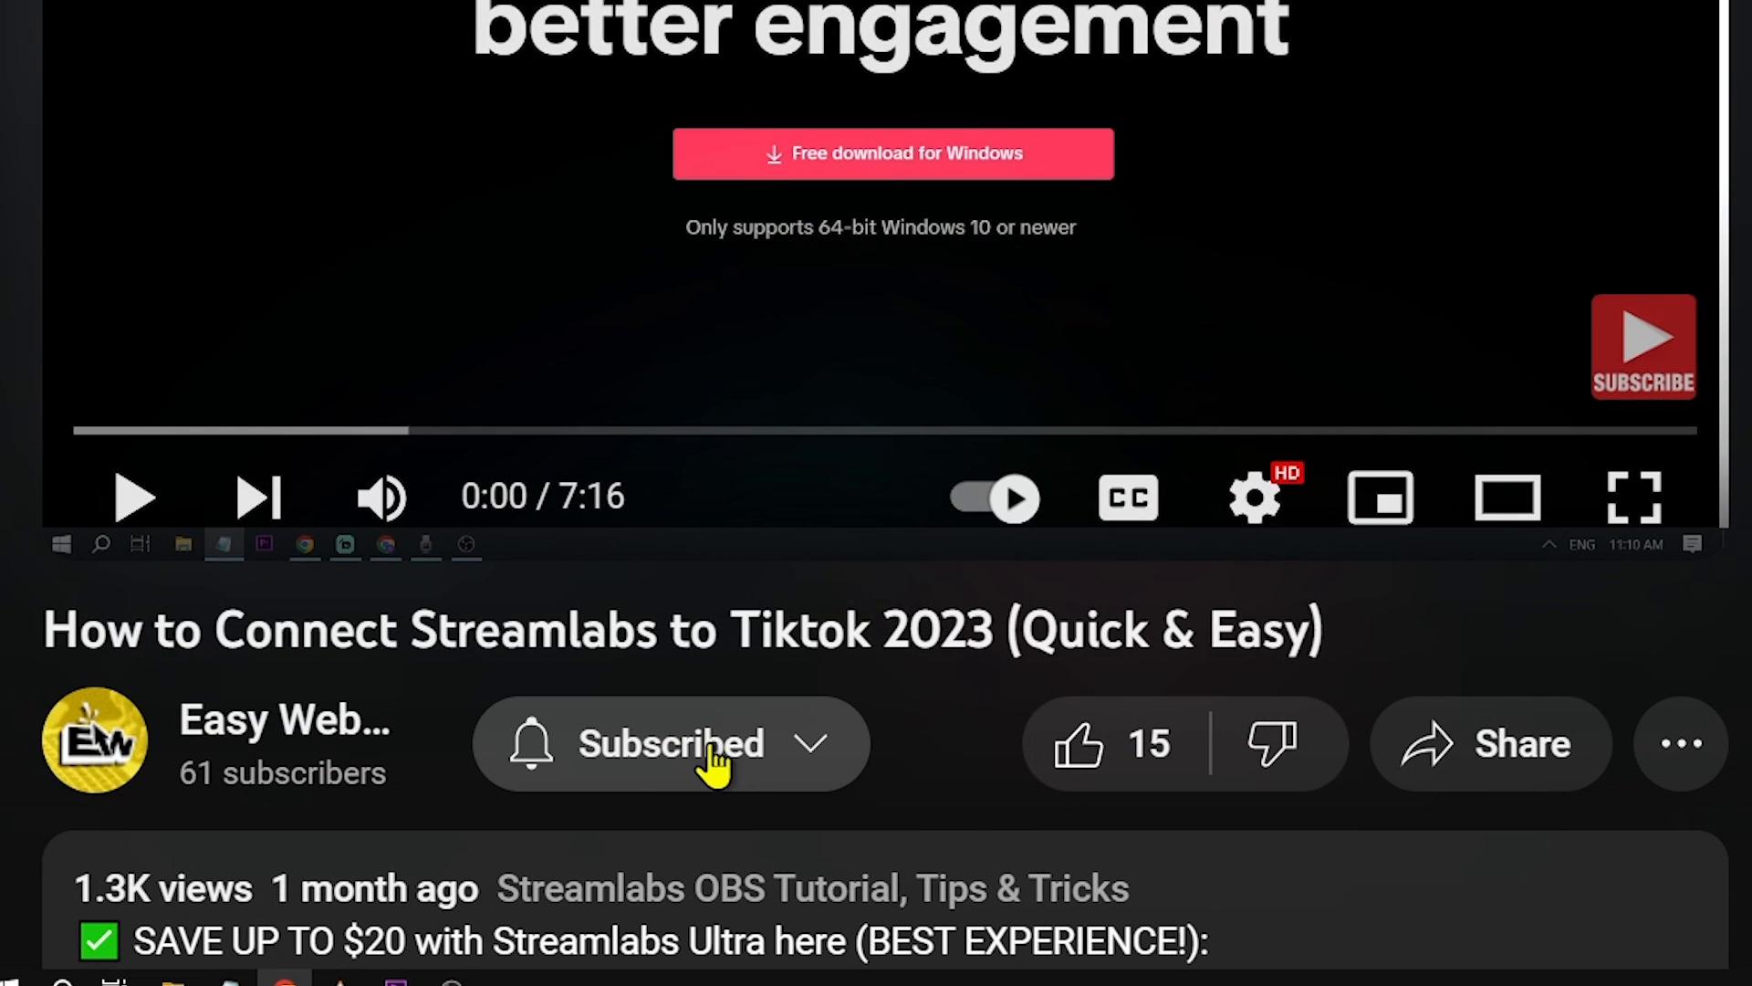
- Subscribe to the Easy Web channel and like the Streamlabs tutorial video
{"action": "left_click", "coordinate": [674, 745]}
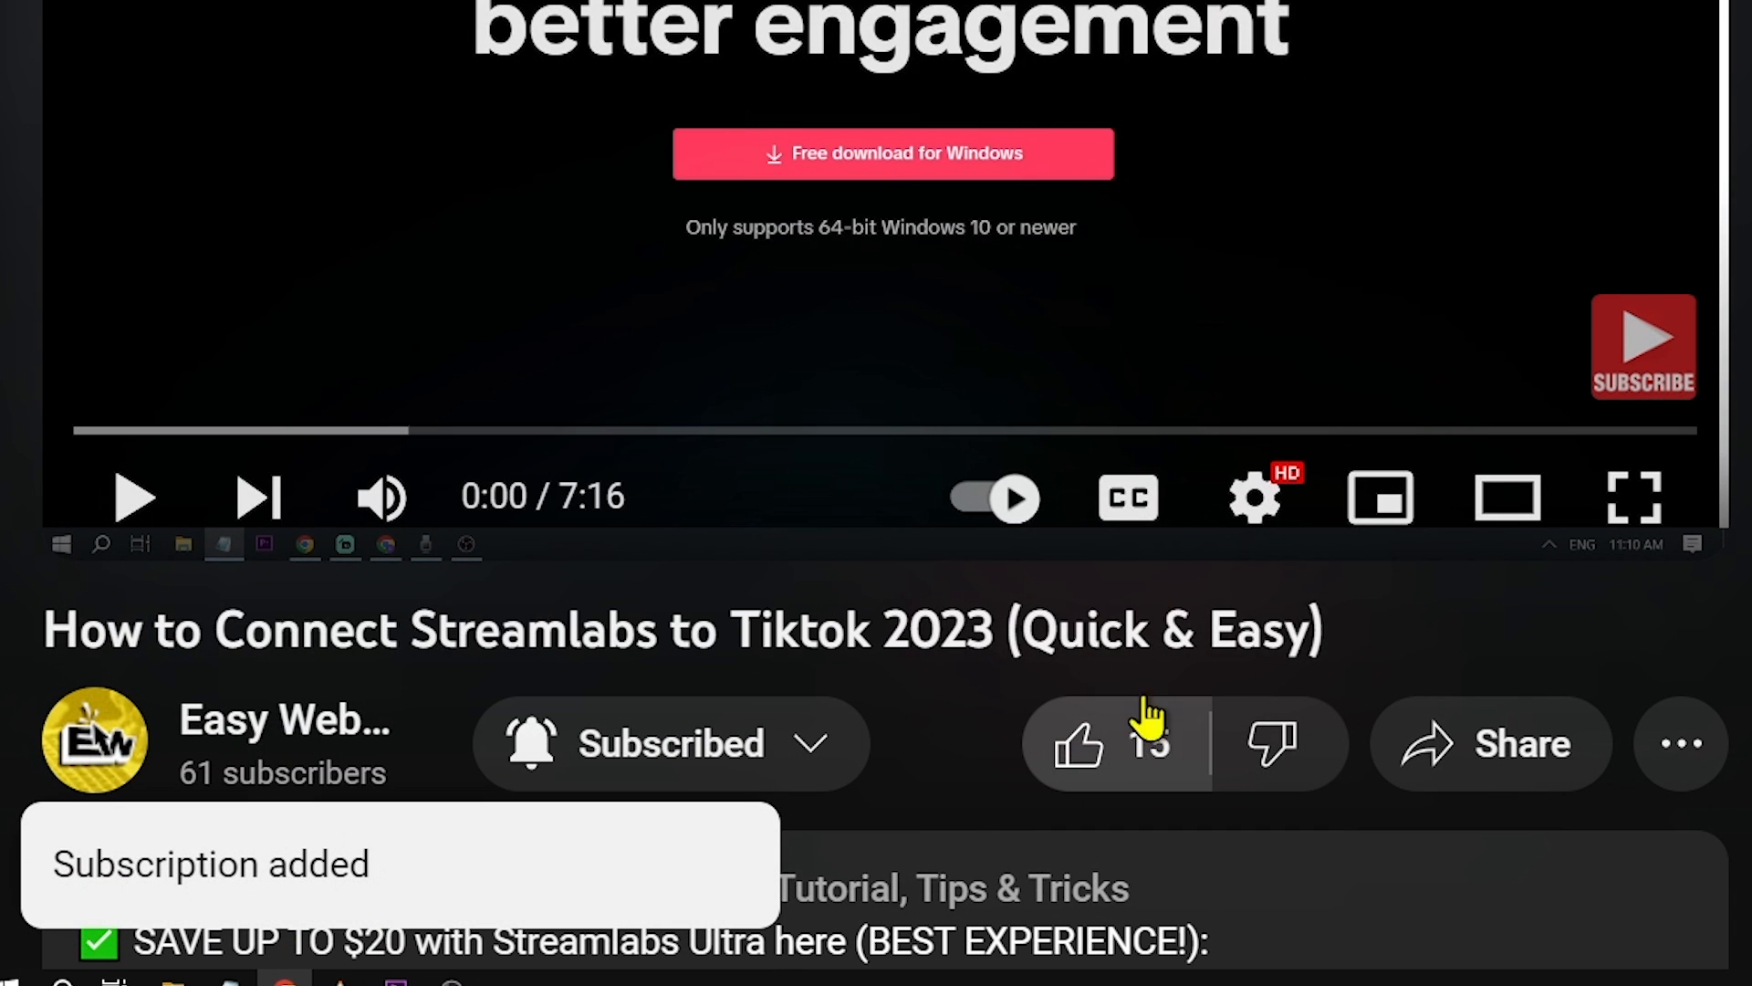
{"action": "left_click", "coordinate": [1083, 763]}
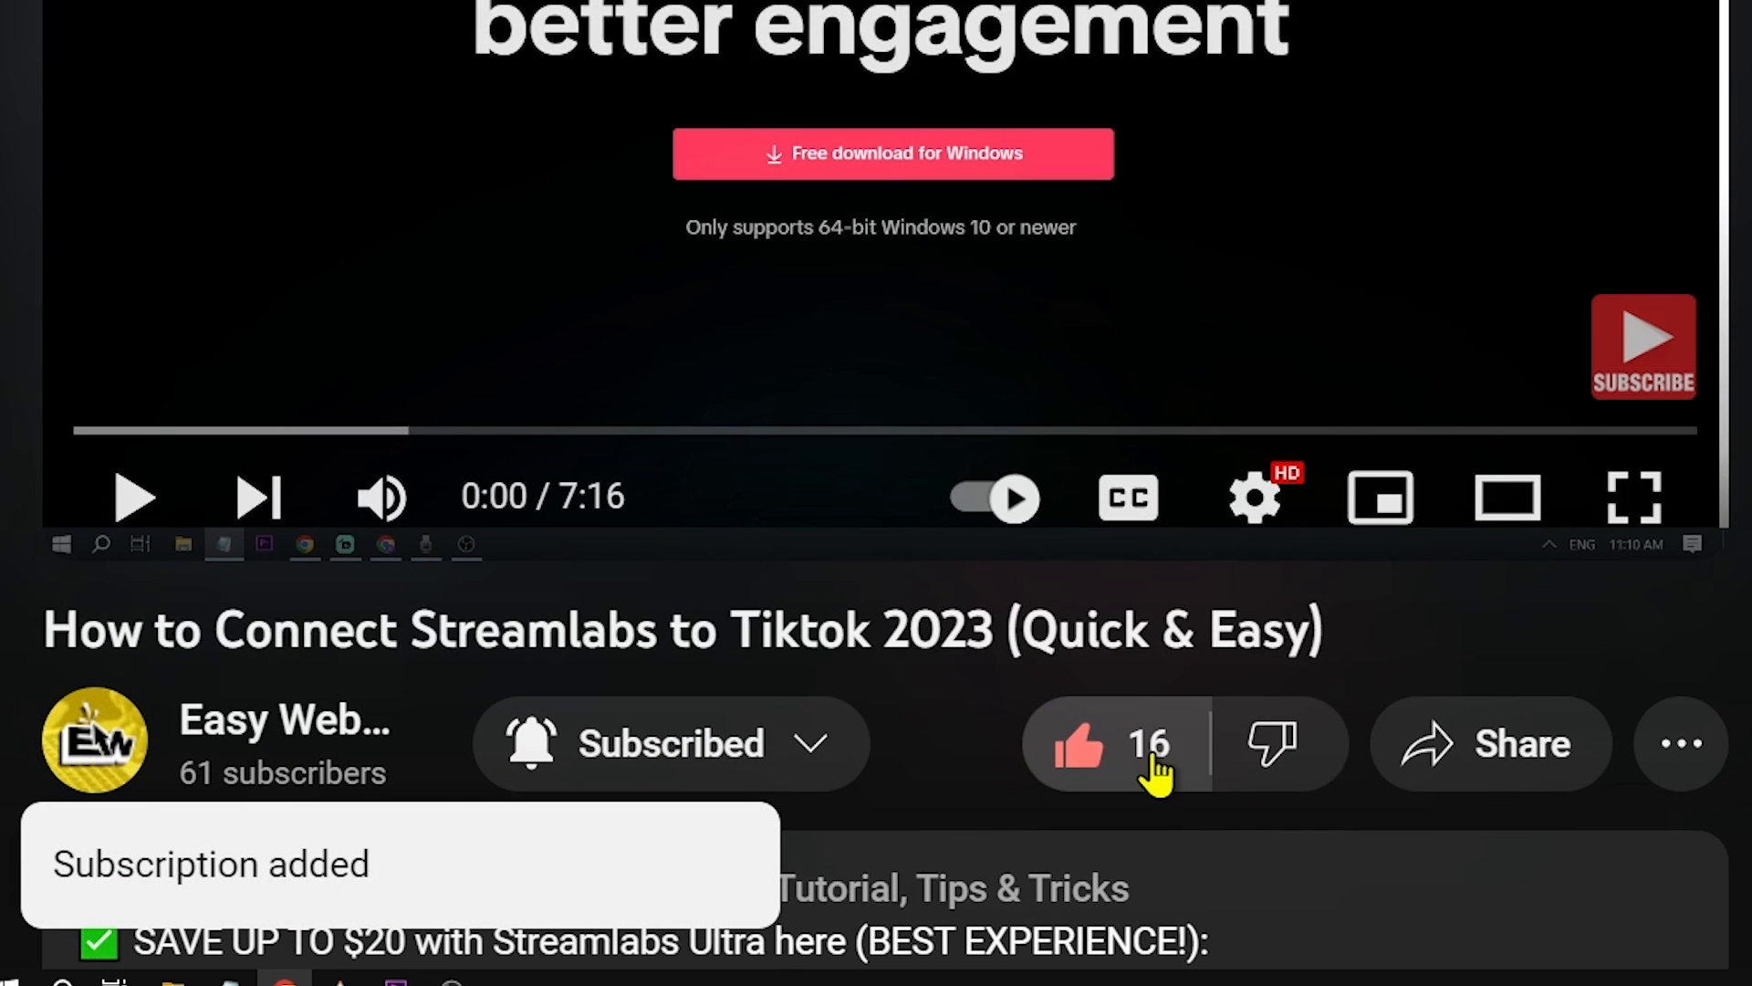